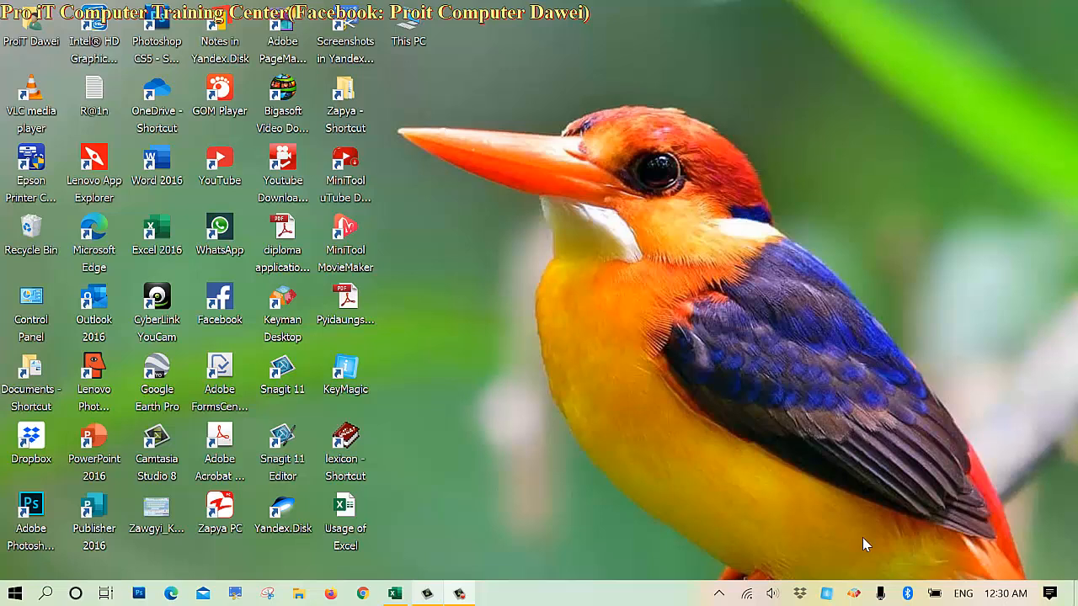
{"action": "mouse_move", "coordinate": [390, 470]}
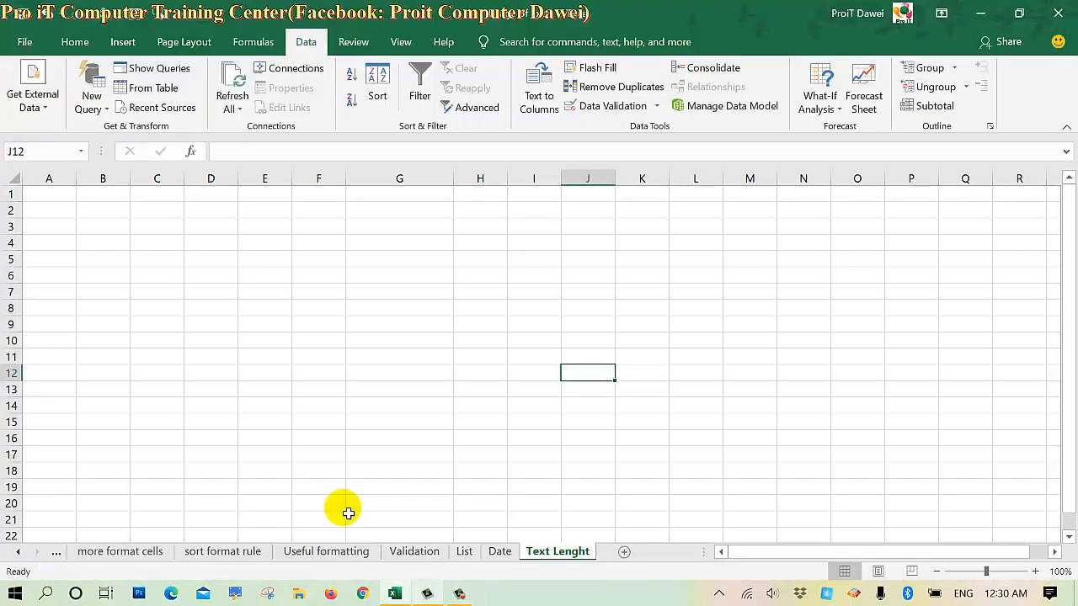
Enter the heading 'Text Length' in cell G1.
{"action": "left_click", "coordinate": [534, 293]}
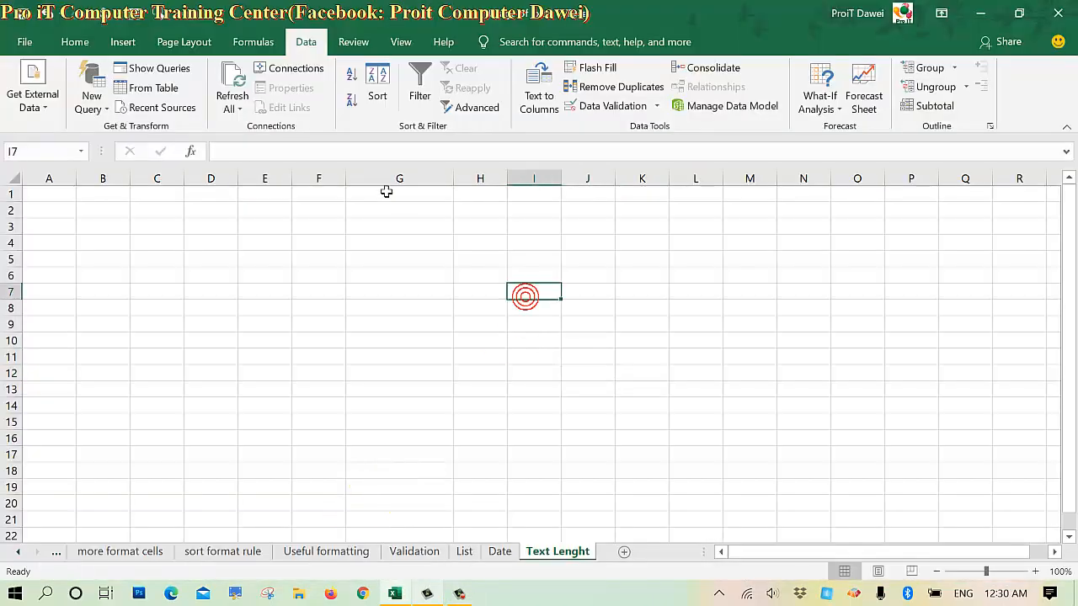
{"action": "left_click", "coordinate": [462, 240]}
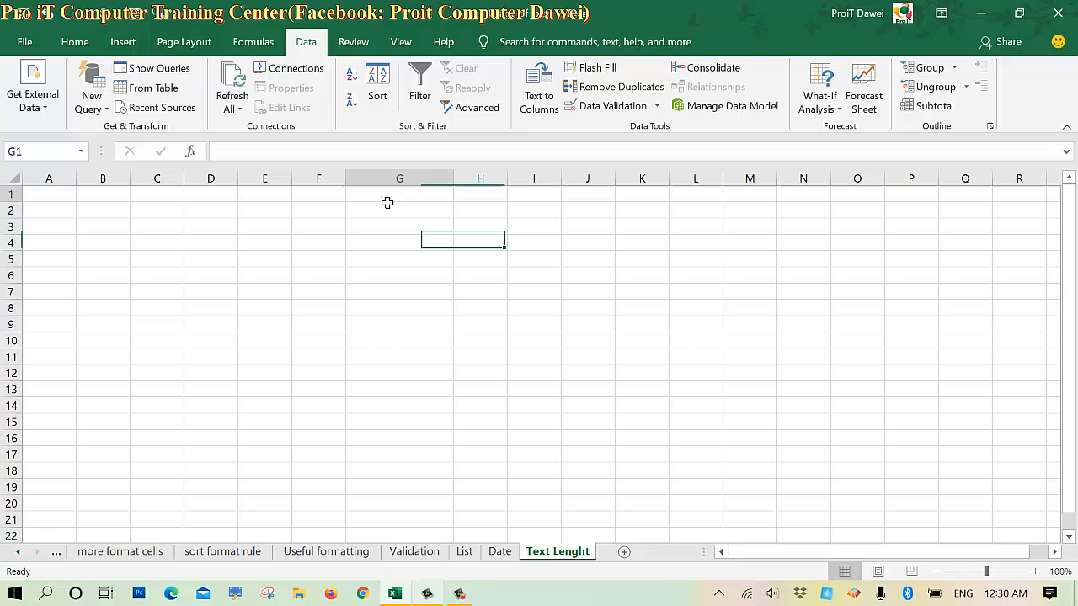
{"action": "type", "text": "Te"}
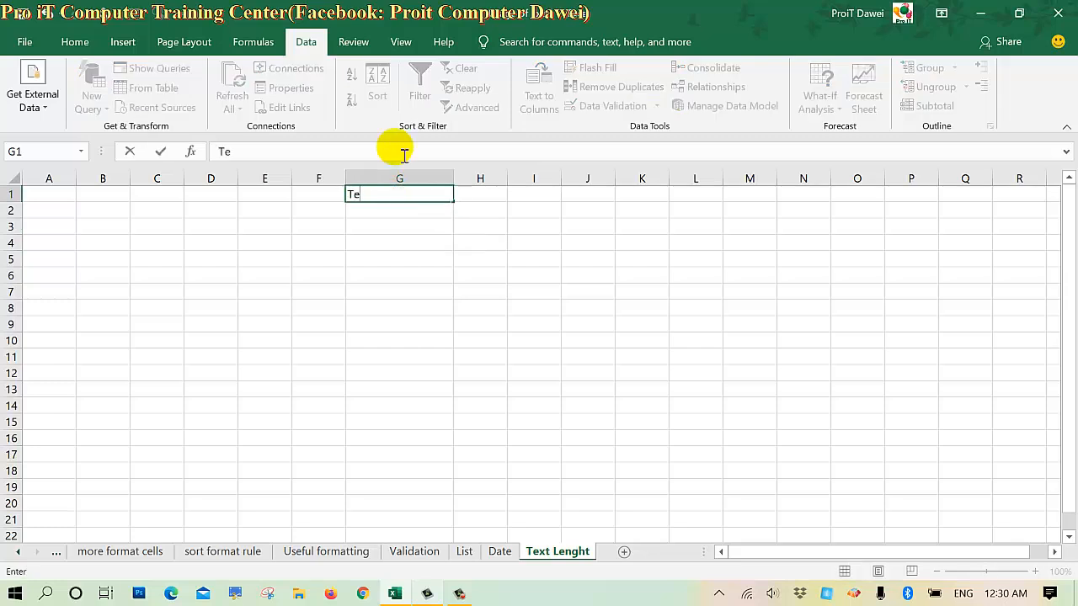
{"action": "type", "text": "ct"}
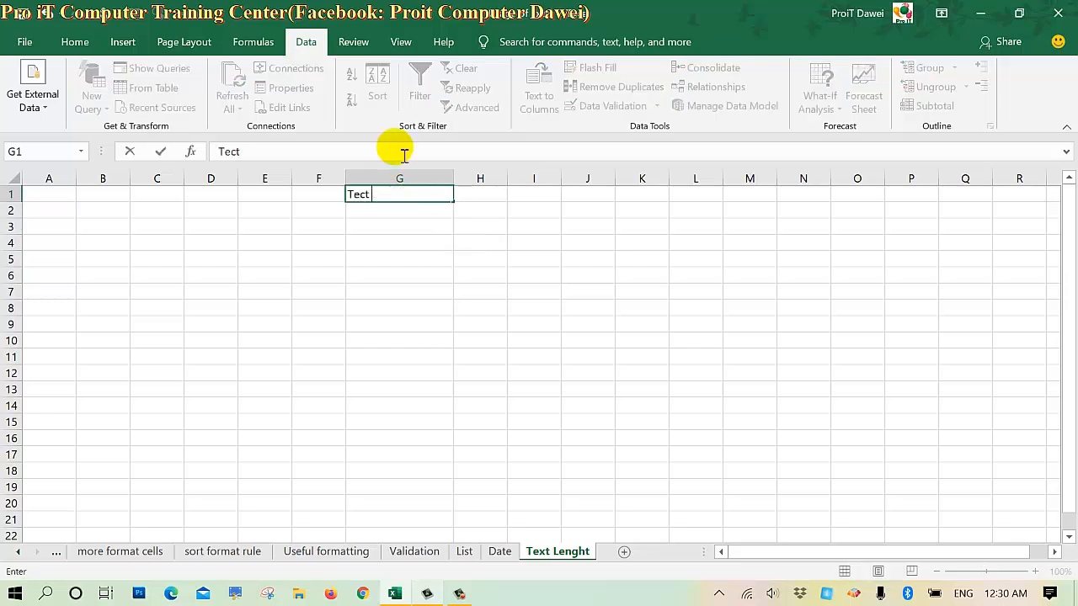
{"action": "key", "text": "Backspace"}
{"action": "type", "text": "xt Length"}
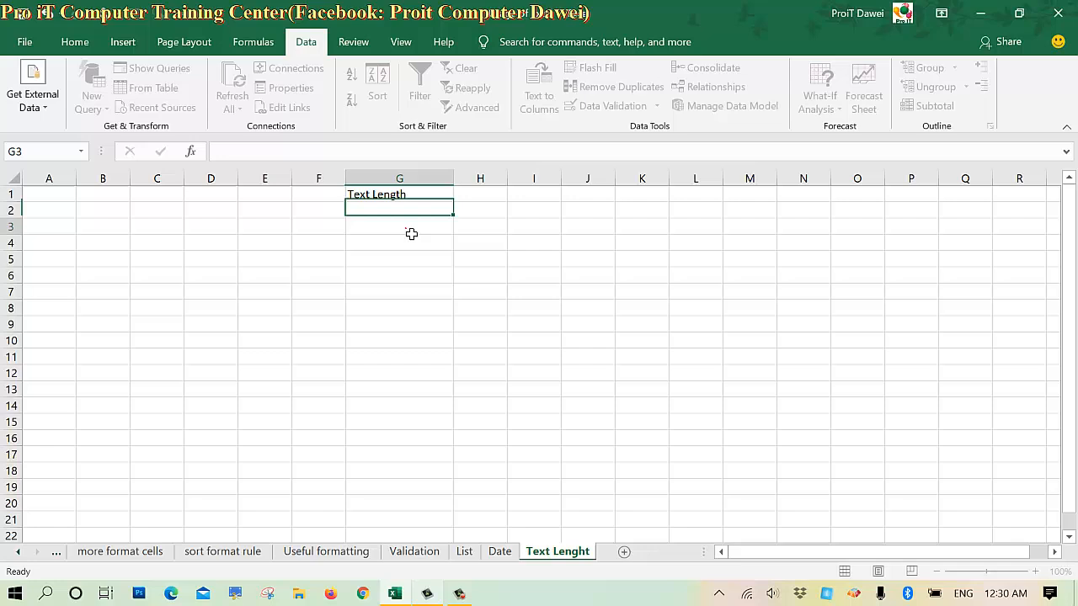
Select cells G2:G18 and give them a yellow fill.
{"action": "left_click_drag", "start_coordinate": [399, 210], "coordinate": [399, 438]}
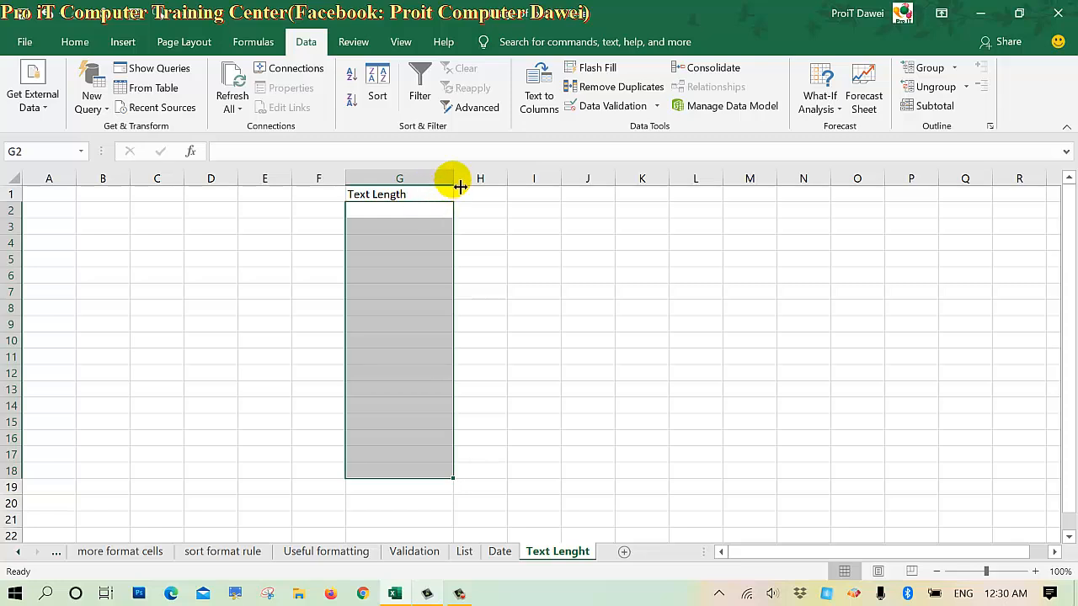
{"action": "mouse_move", "coordinate": [573, 87]}
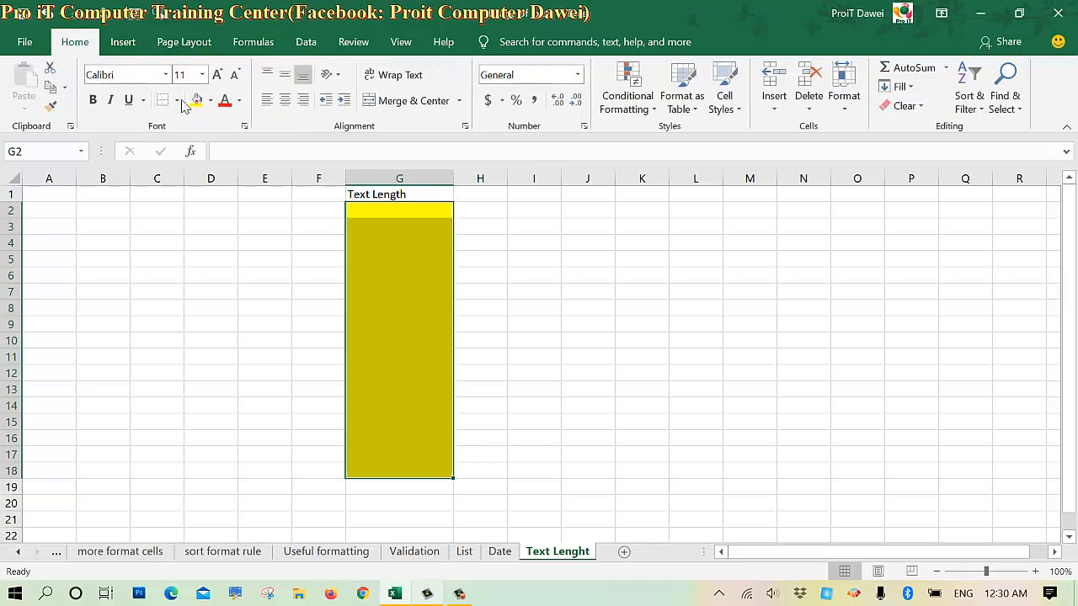
{"action": "left_click", "coordinate": [162, 99]}
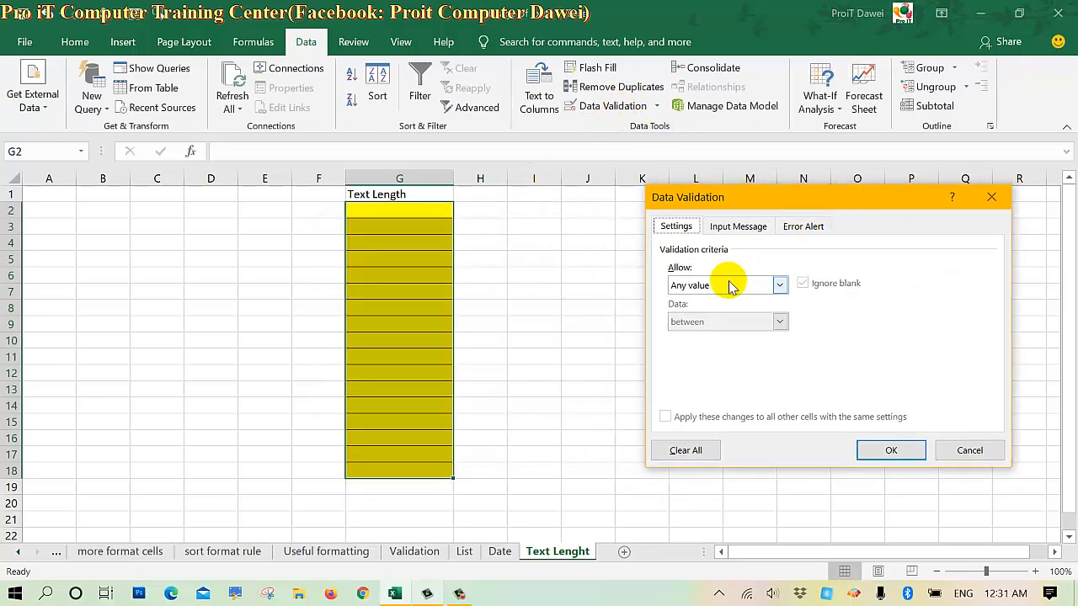
Add a Text length equal to 3 validation rule to G2:G18.
{"action": "left_click", "coordinate": [778, 285]}
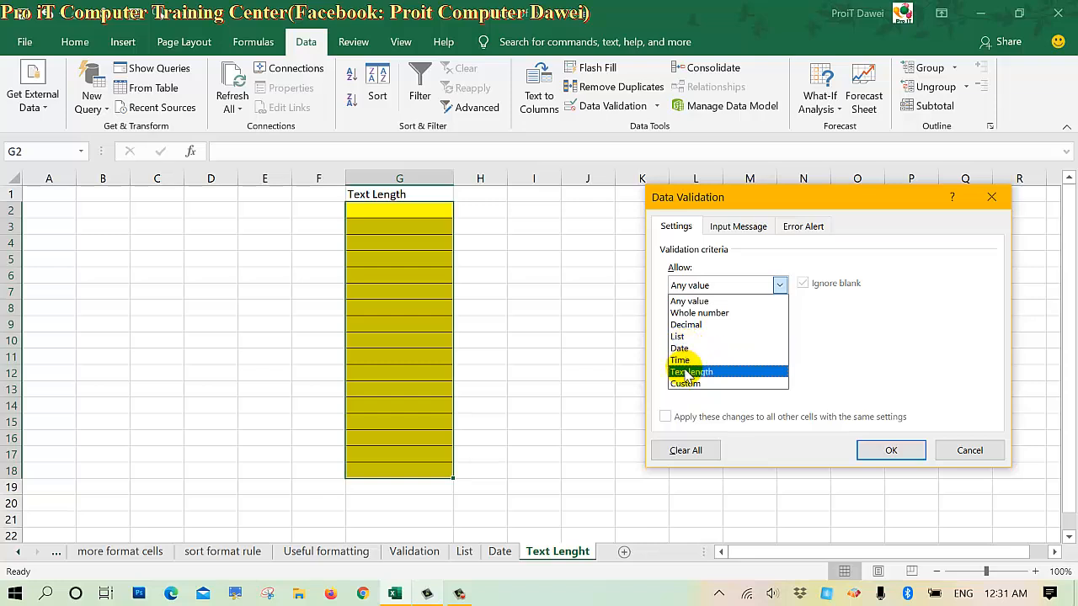
{"action": "left_click", "coordinate": [691, 372]}
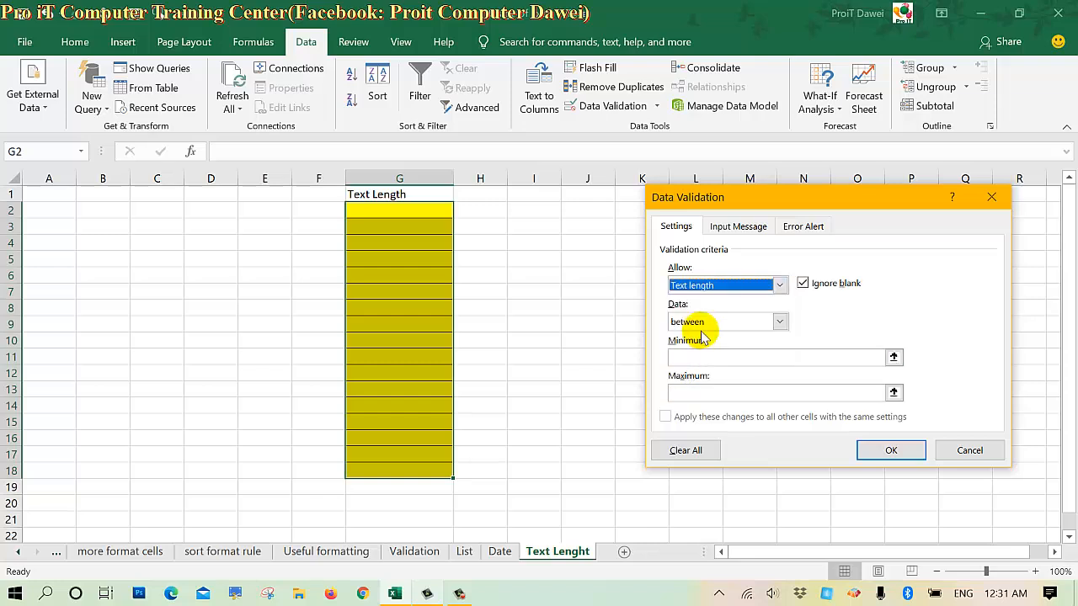
{"action": "left_click", "coordinate": [778, 321]}
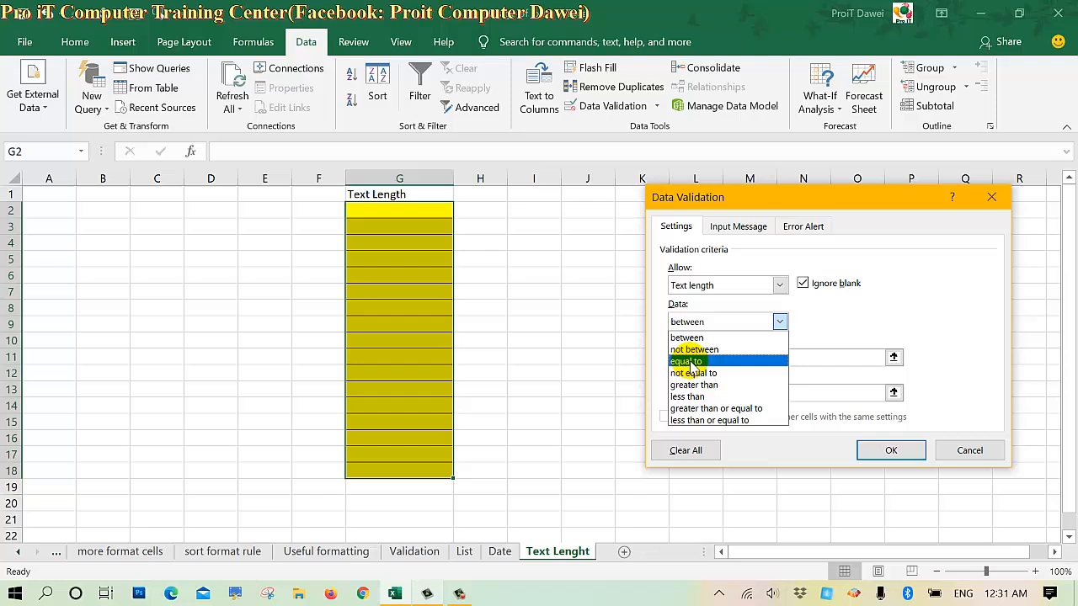
{"action": "left_click", "coordinate": [686, 360]}
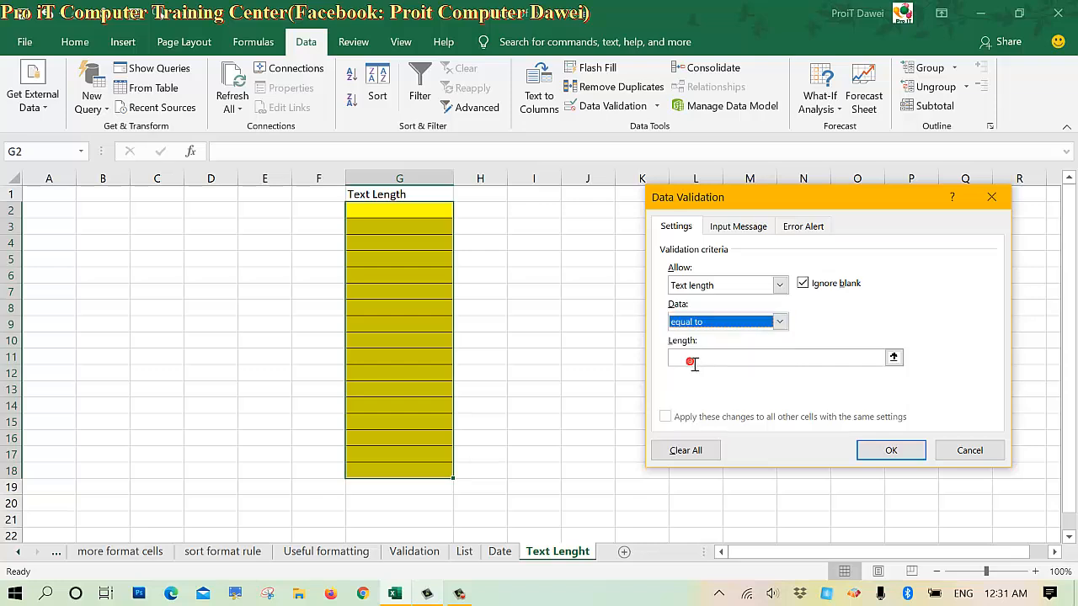
{"action": "type", "text": "3"}
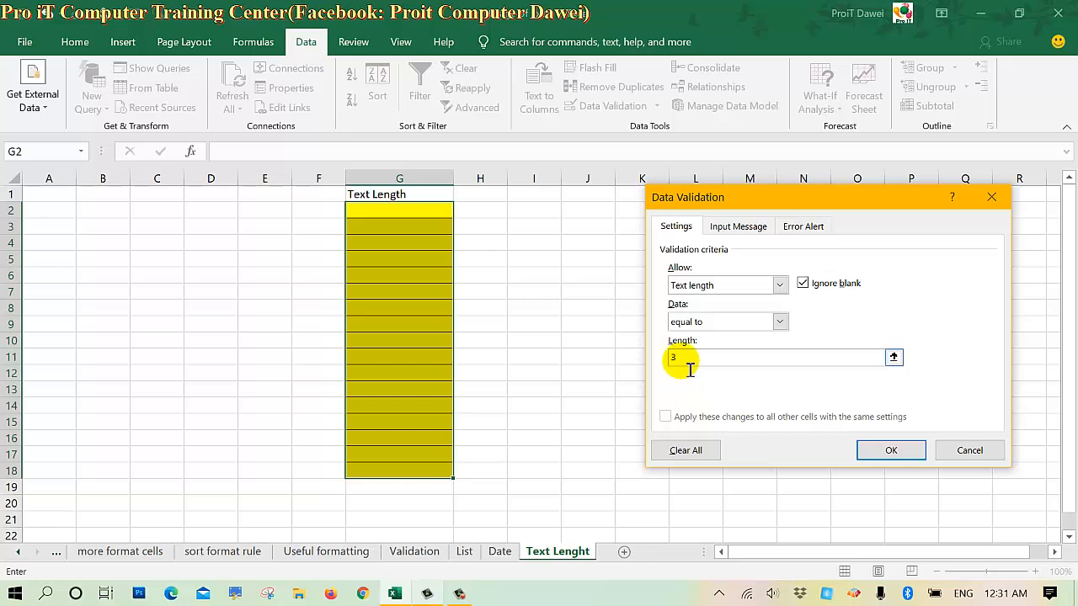
{"action": "type", "text": "8"}
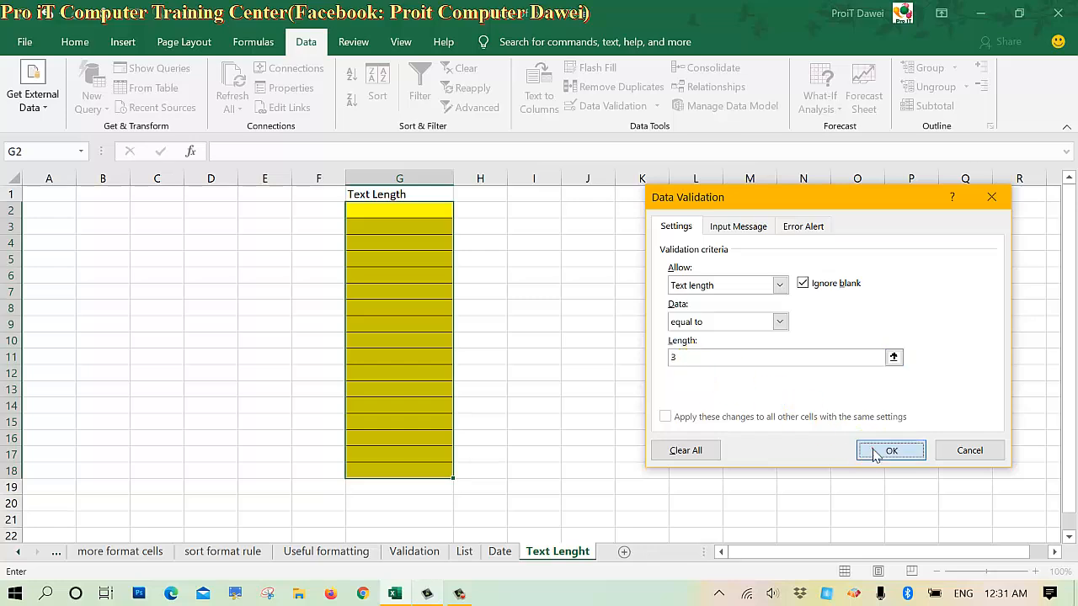
{"action": "mouse_move", "coordinate": [707, 322]}
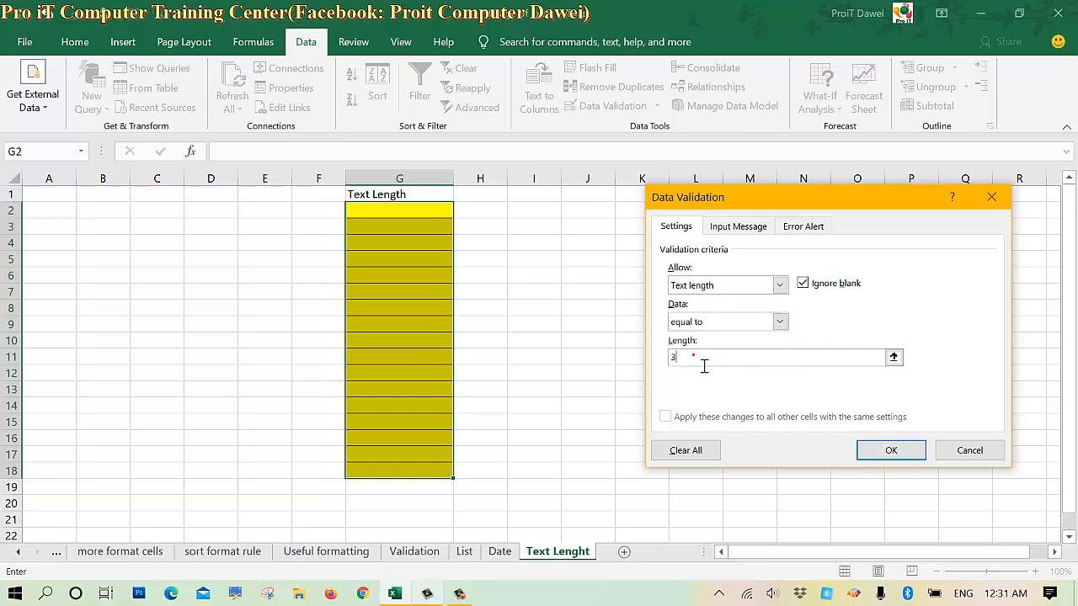
{"action": "left_click", "coordinate": [890, 450]}
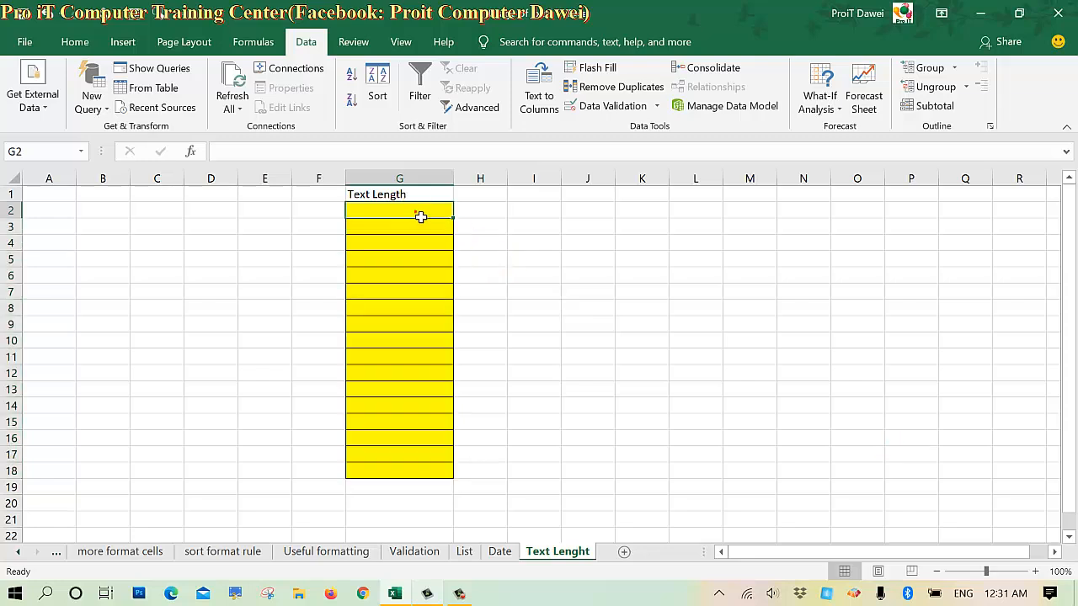
Enter test values qwe, 123, 165 and 999 in column G, discarding rejected 009.
{"action": "type", "text": "qwe"}
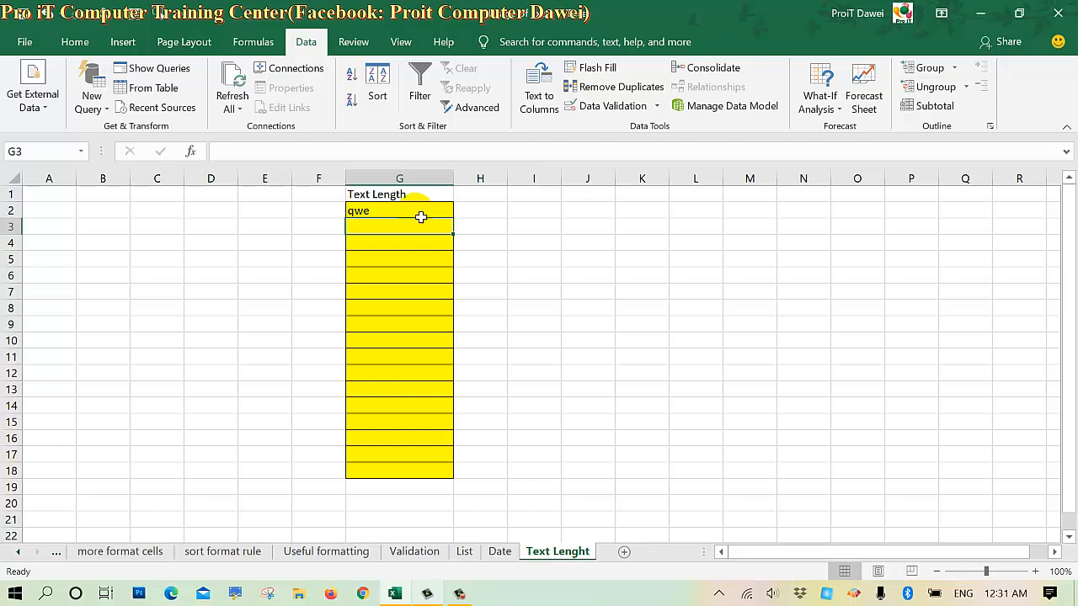
{"action": "type", "text": "123"}
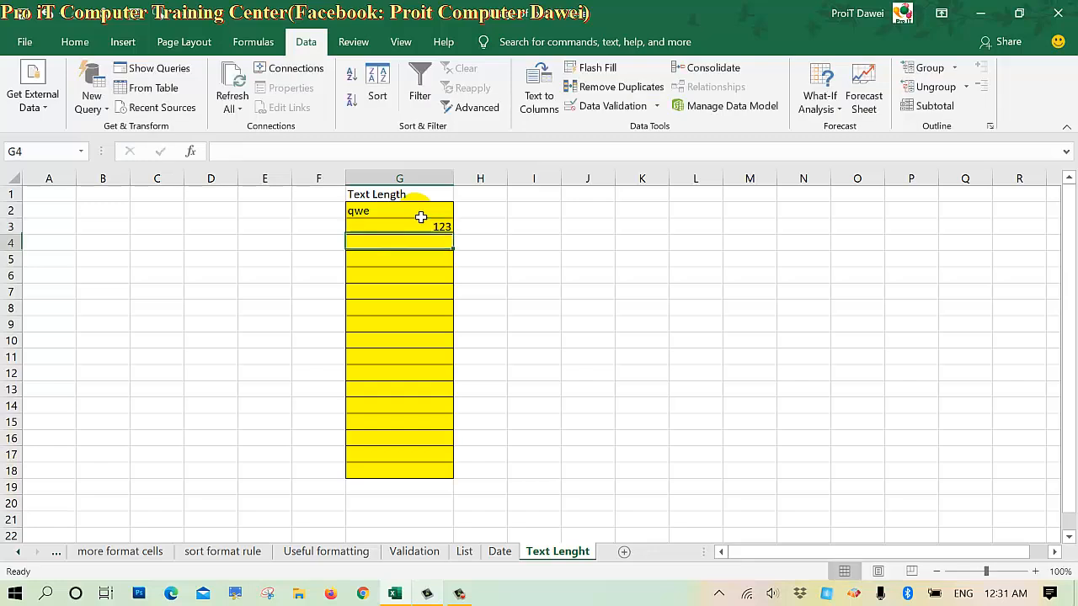
{"action": "type", "text": "1"}
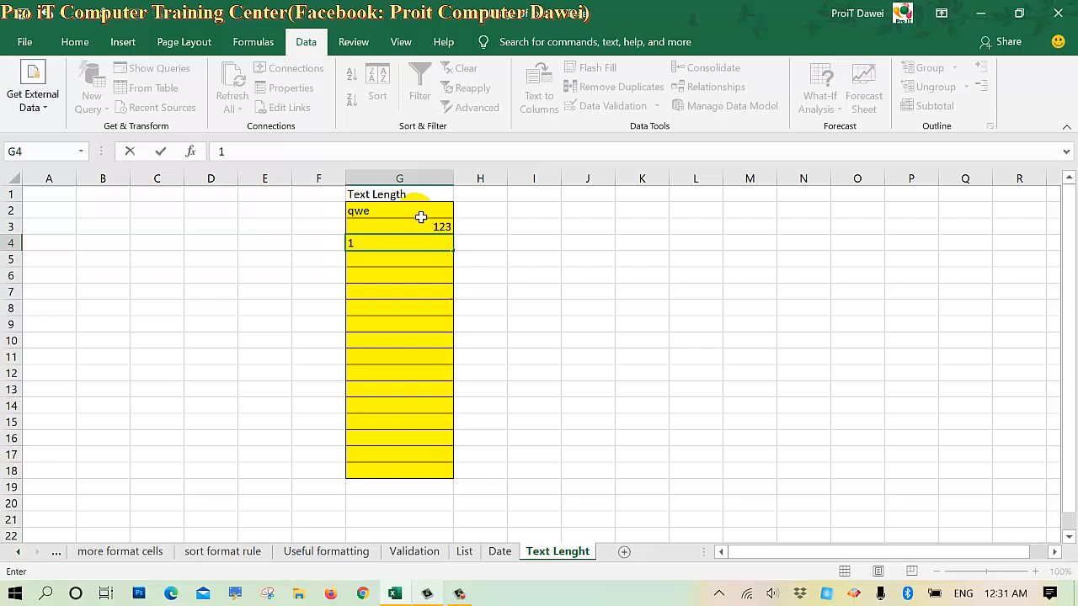
{"action": "type", "text": "9"}
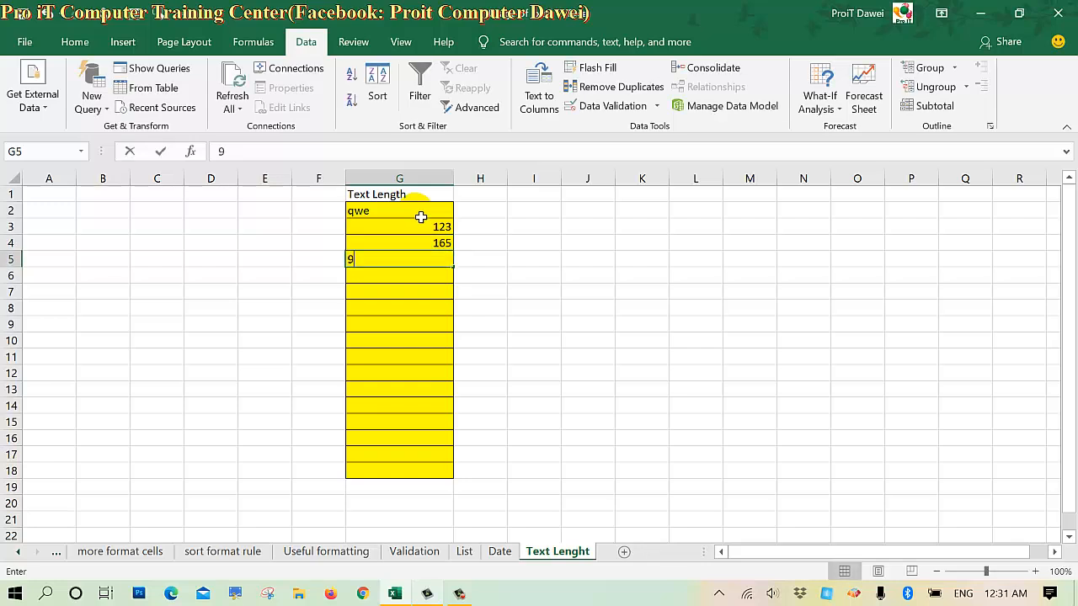
{"action": "key", "text": "enter"}
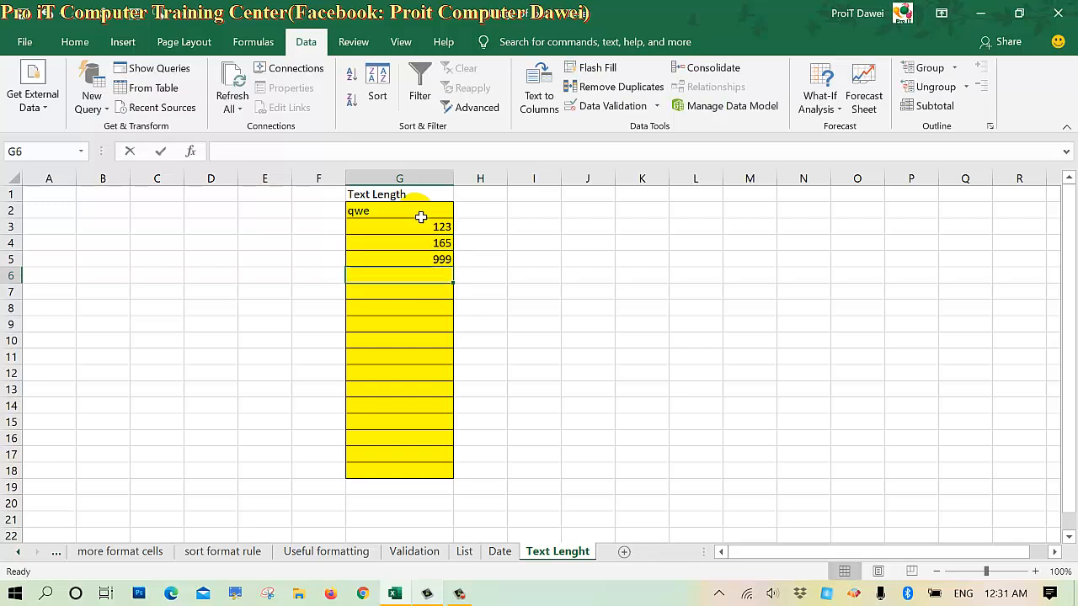
{"action": "type", "text": "009"}
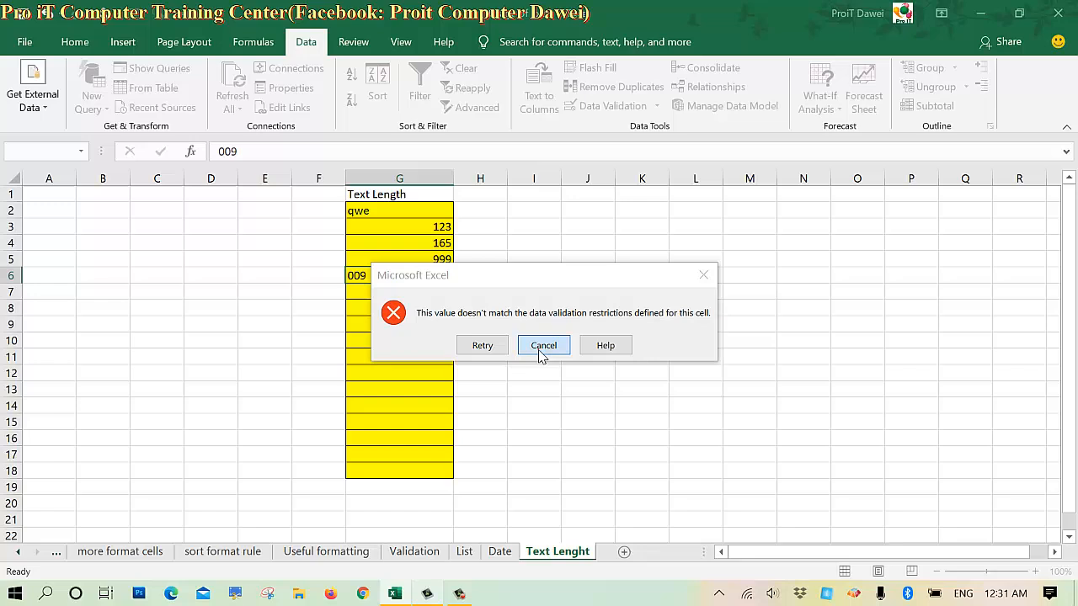
{"action": "left_click", "coordinate": [543, 345]}
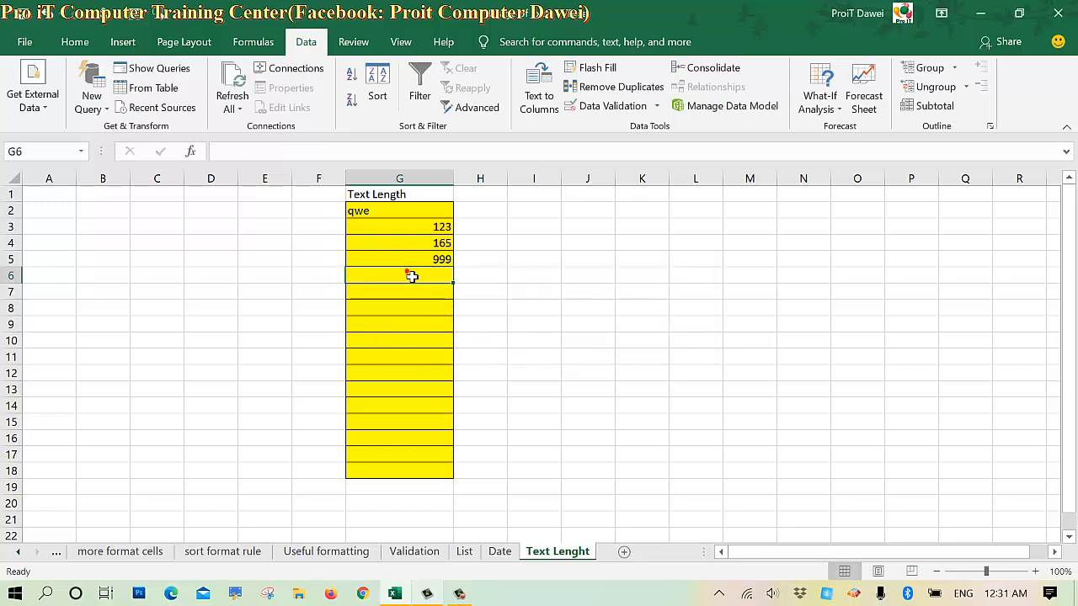
{"action": "mouse_move", "coordinate": [412, 276]}
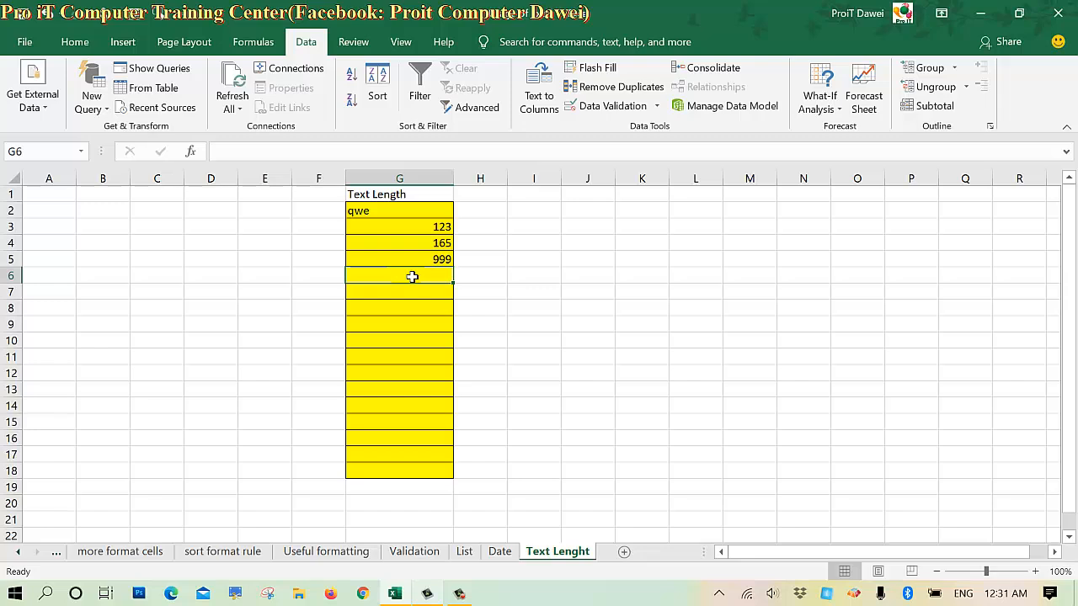
Enter 111, 123, asd and xxx, retry rejected 22 as asd, then select I1.
{"action": "type", "text": "111"}
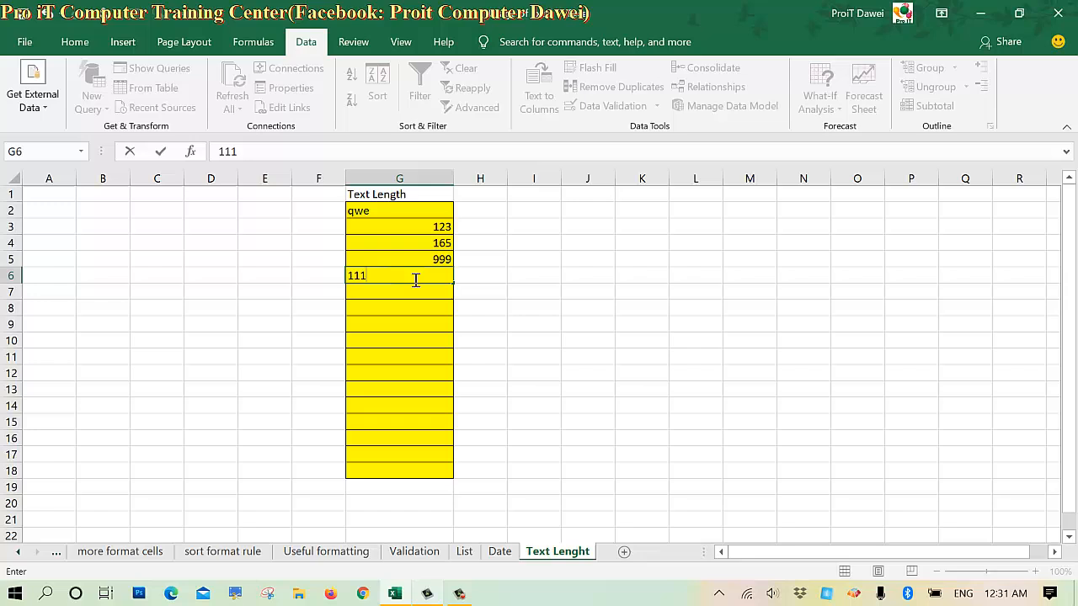
{"action": "type", "text": "1234"}
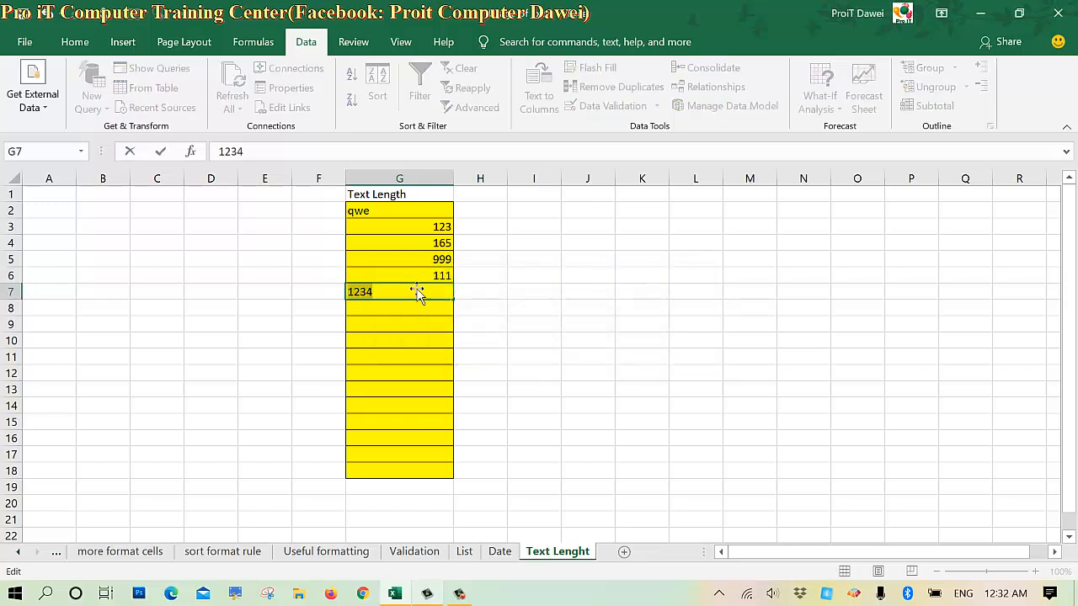
{"action": "mouse_move", "coordinate": [426, 316]}
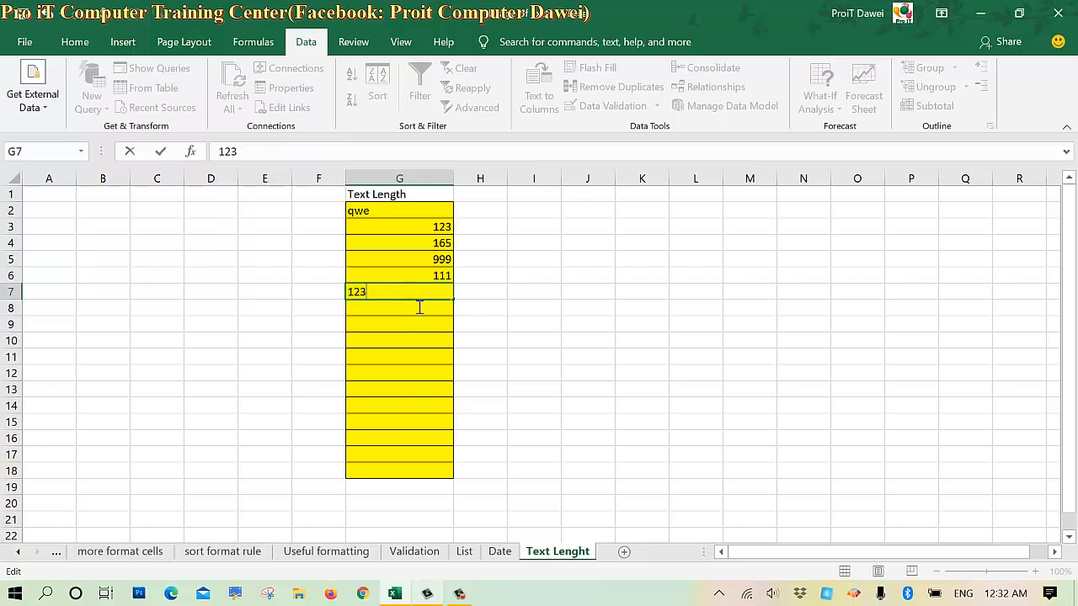
{"action": "type", "text": "asd"}
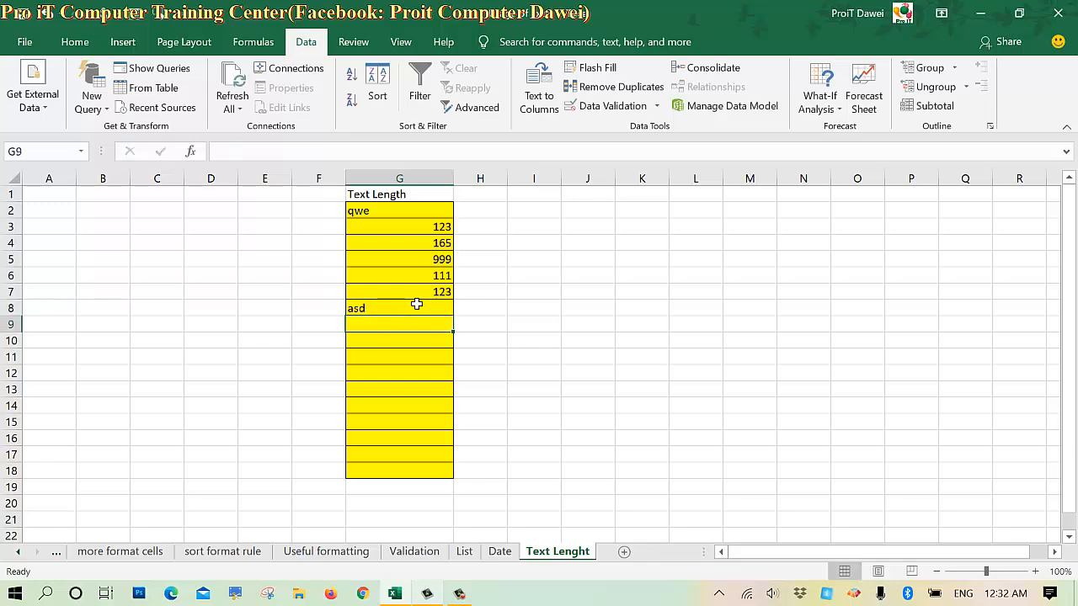
{"action": "mouse_move", "coordinate": [554, 314]}
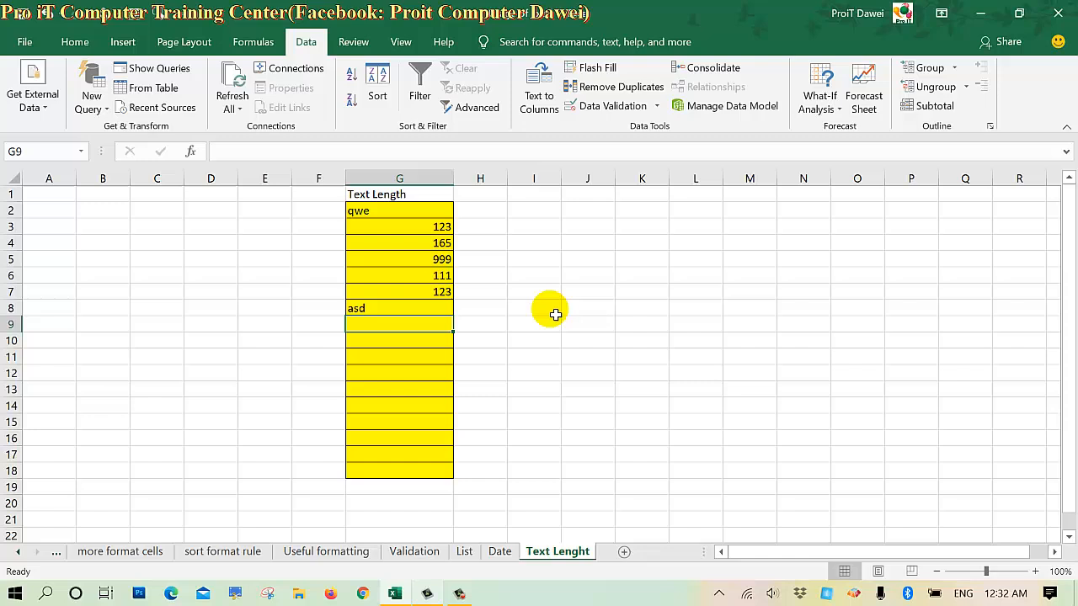
{"action": "type", "text": "xxx"}
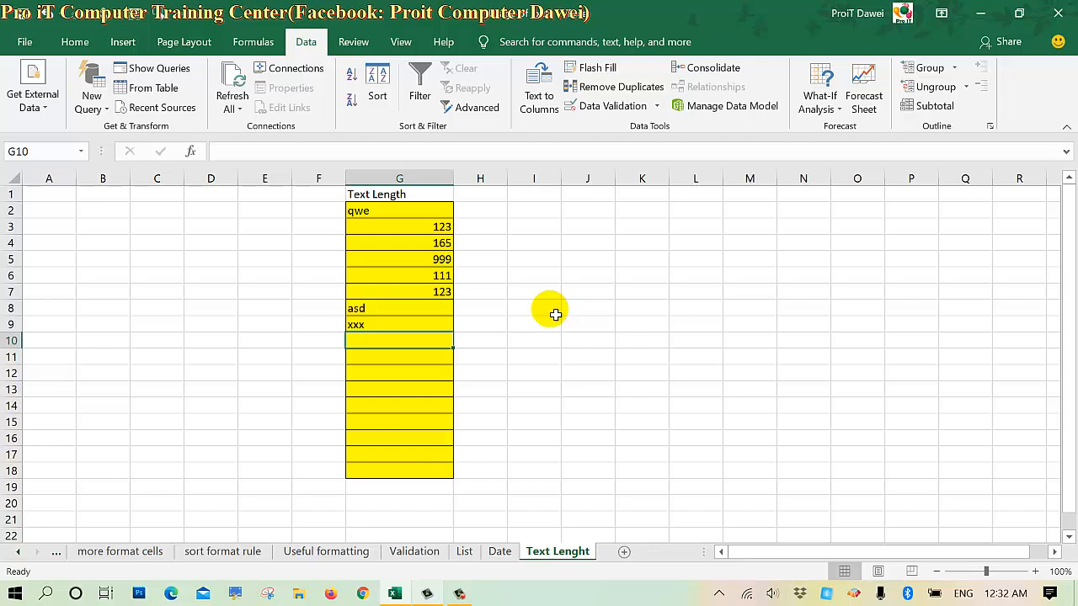
{"action": "type", "text": "22"}
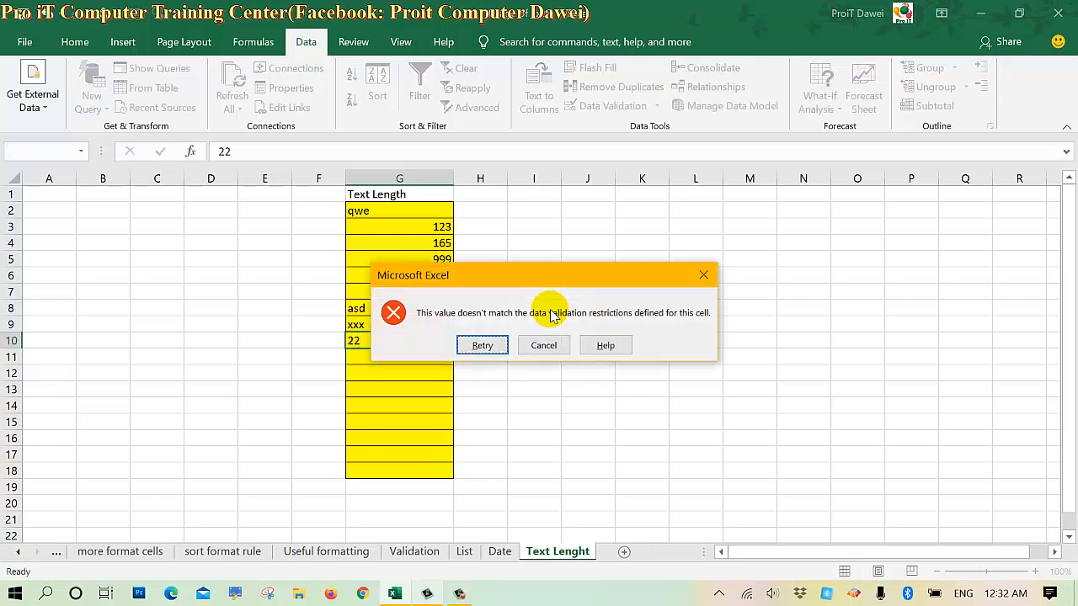
{"action": "left_click", "coordinate": [543, 345]}
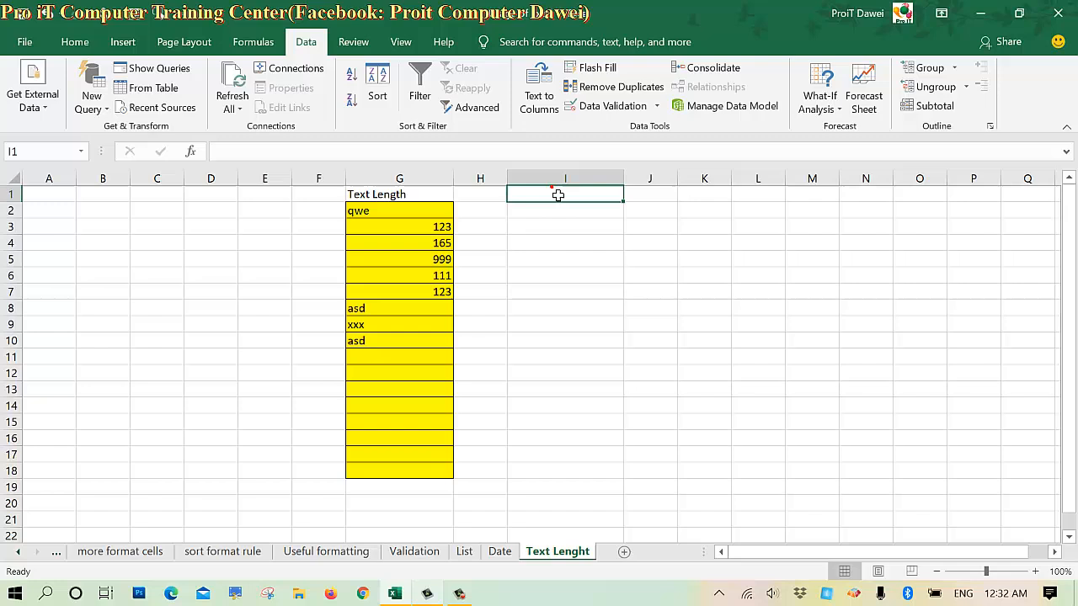
{"action": "left_click", "coordinate": [558, 194]}
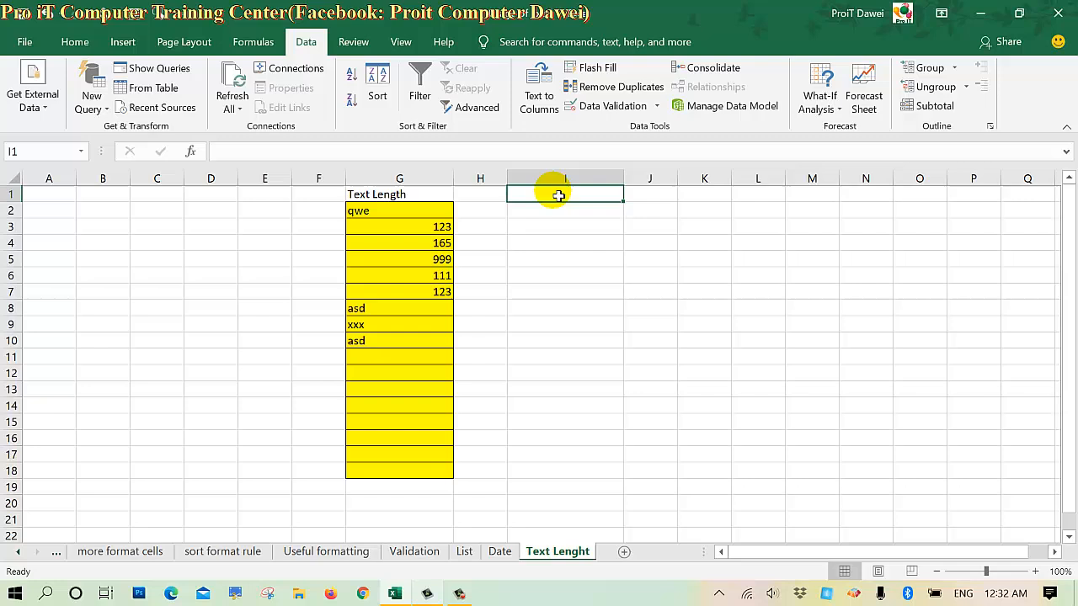
Give I2:I18 a Text length equal to 14 validation rule.
{"action": "left_click_drag", "start_coordinate": [564, 195], "coordinate": [564, 434]}
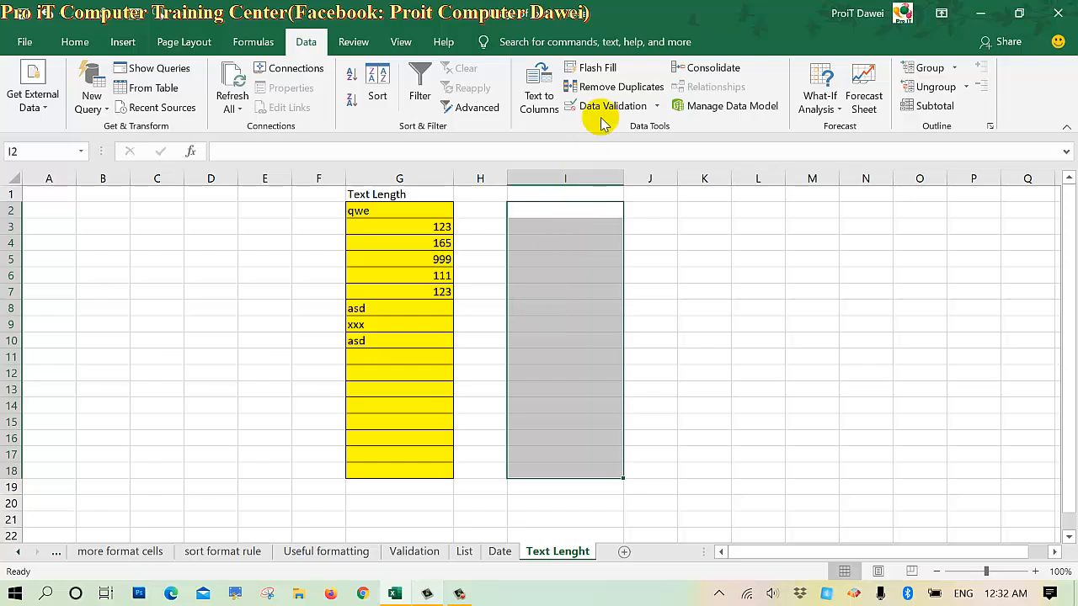
{"action": "left_click", "coordinate": [608, 106]}
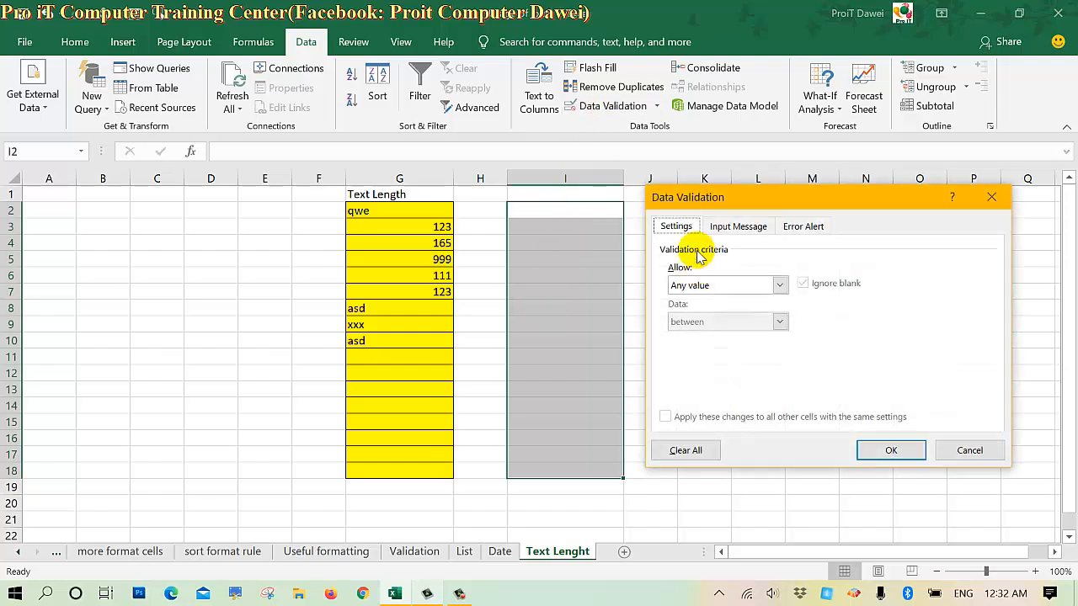
{"action": "left_click", "coordinate": [778, 285]}
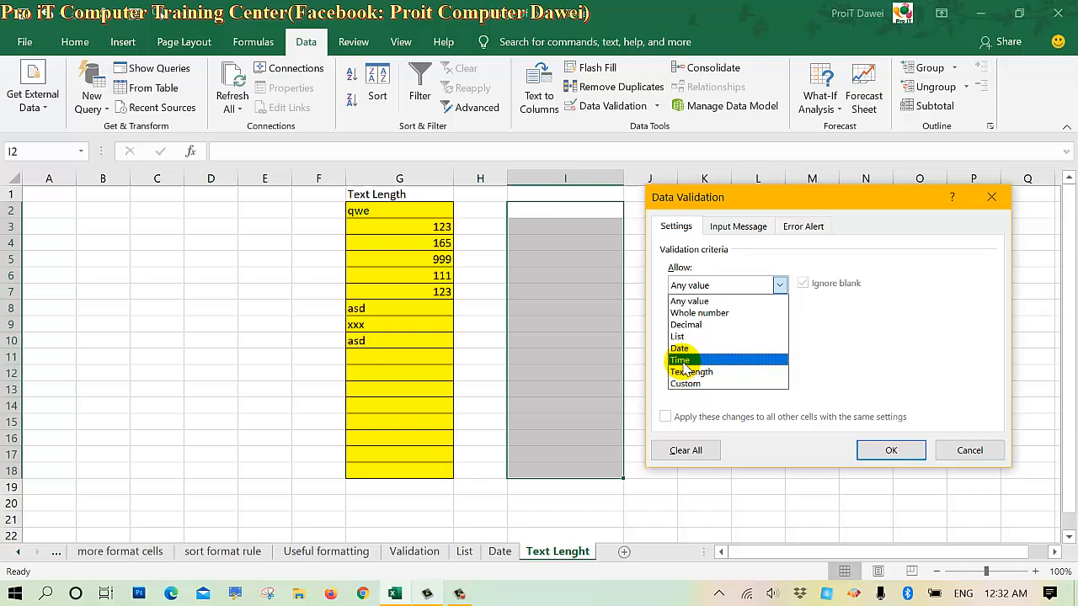
{"action": "left_click", "coordinate": [691, 371]}
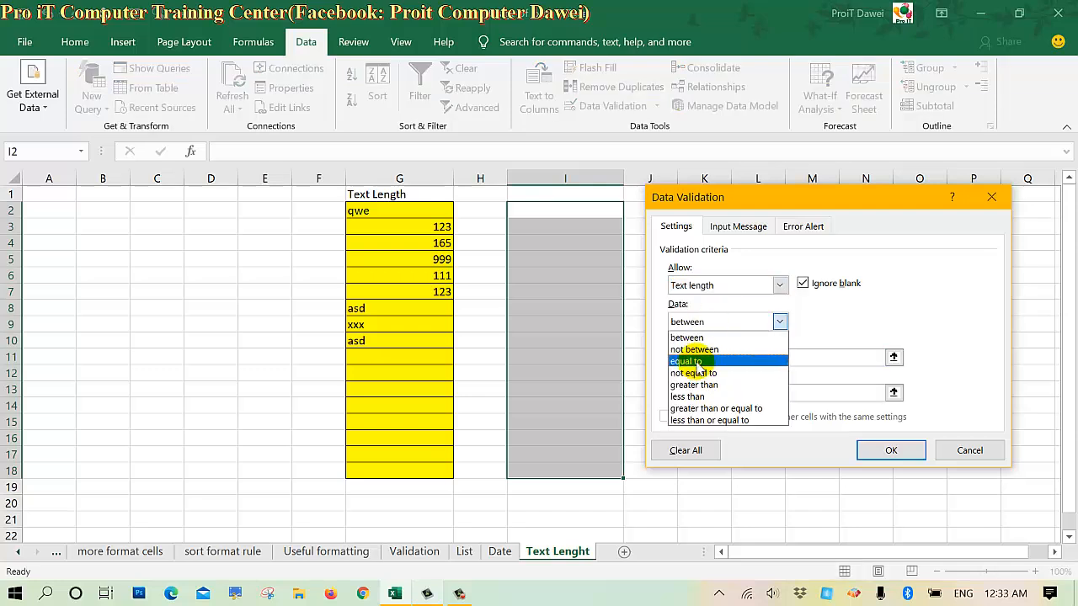
{"action": "left_click", "coordinate": [686, 360]}
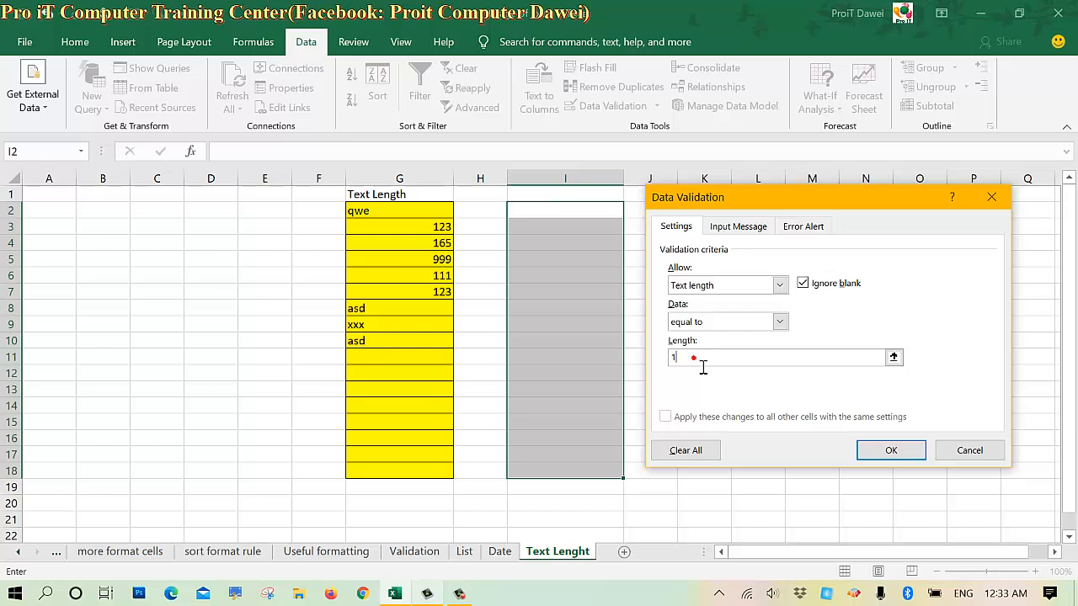
{"action": "type", "text": "4"}
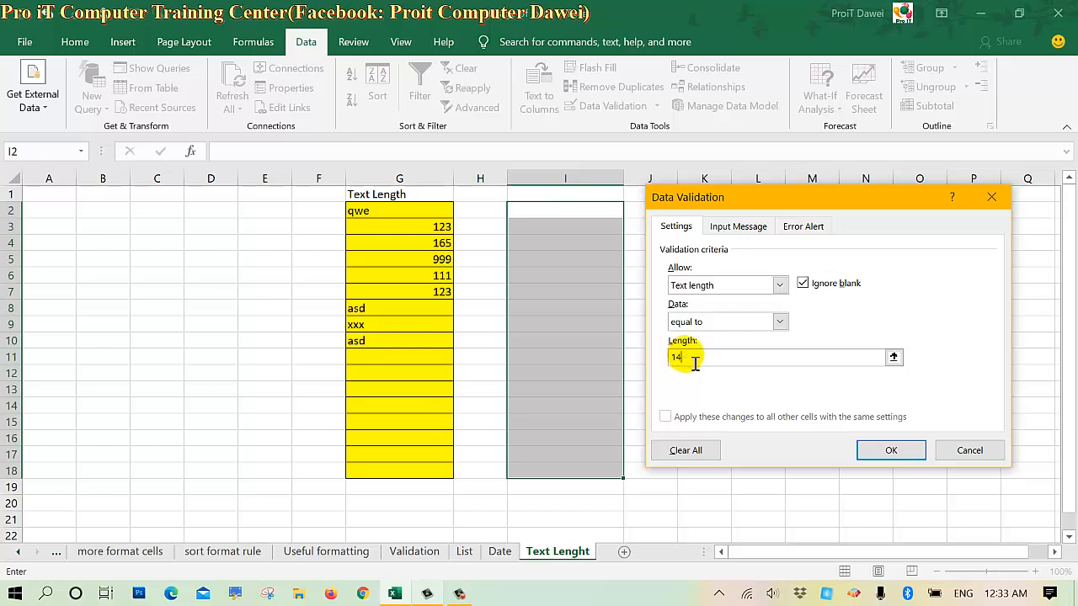
{"action": "left_click", "coordinate": [890, 449]}
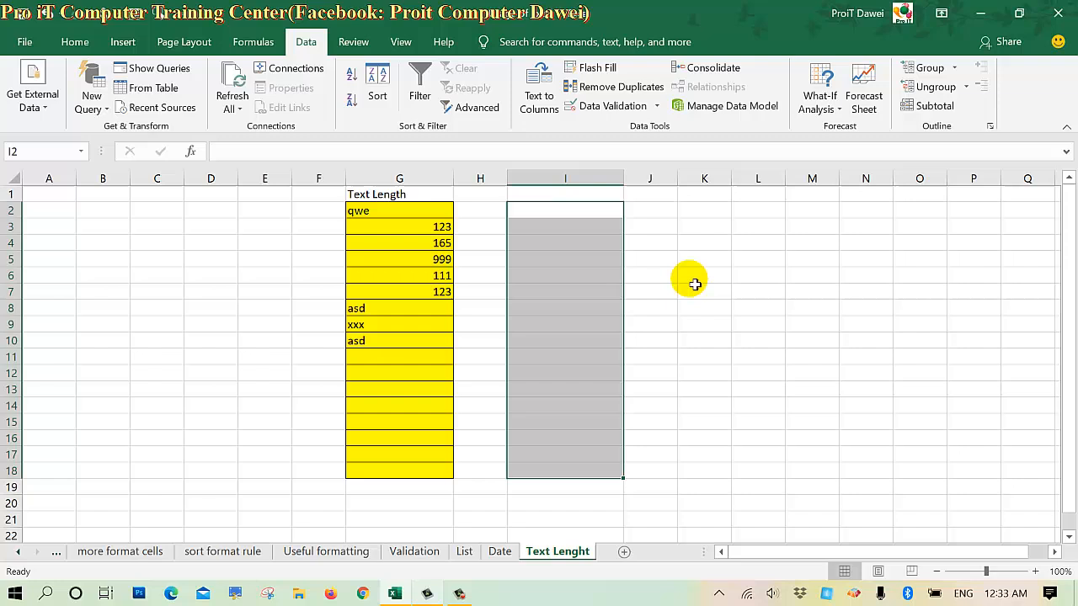
Apply a yellow fill to I2:I18 and make I2 active.
{"action": "left_click", "coordinate": [75, 41]}
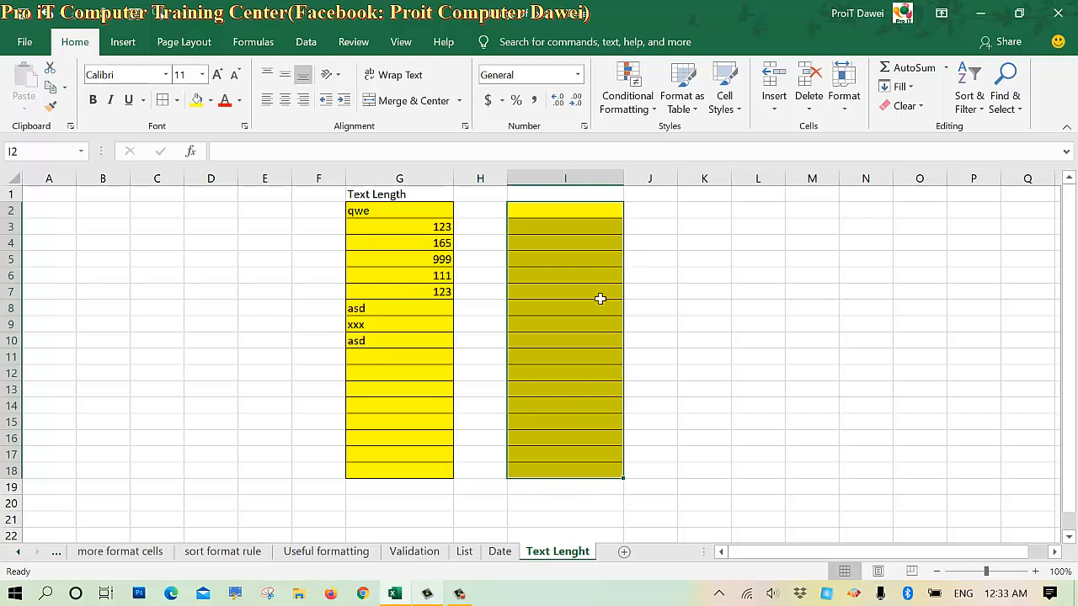
{"action": "left_click", "coordinate": [565, 276]}
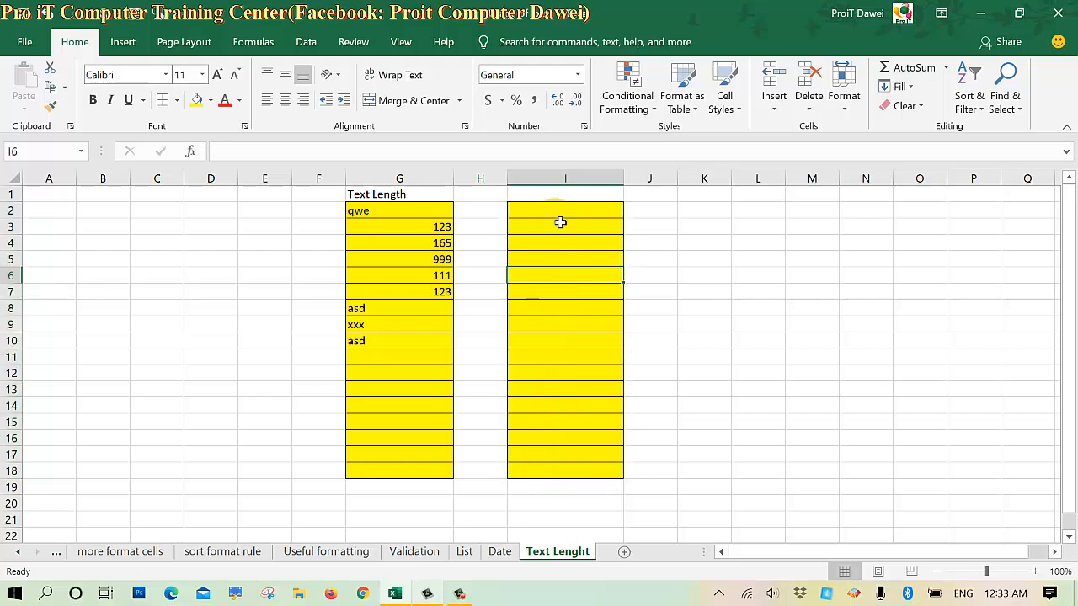
{"action": "left_click", "coordinate": [564, 211]}
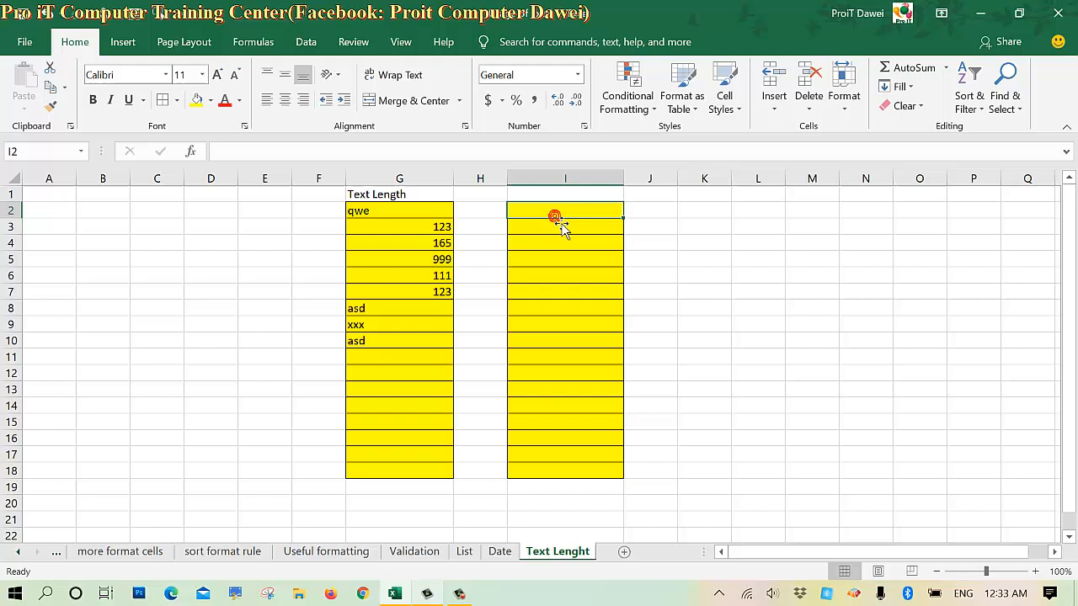
Type the code 6\HWN(N)111111 into I2.
{"action": "type", "text": "6"}
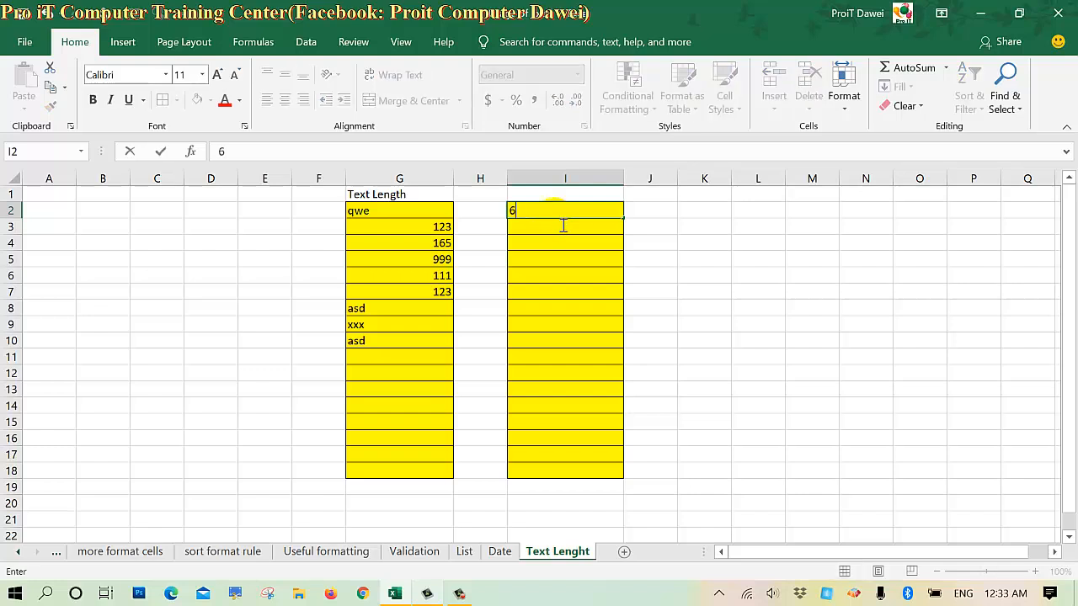
{"action": "type", "text": "\\"}
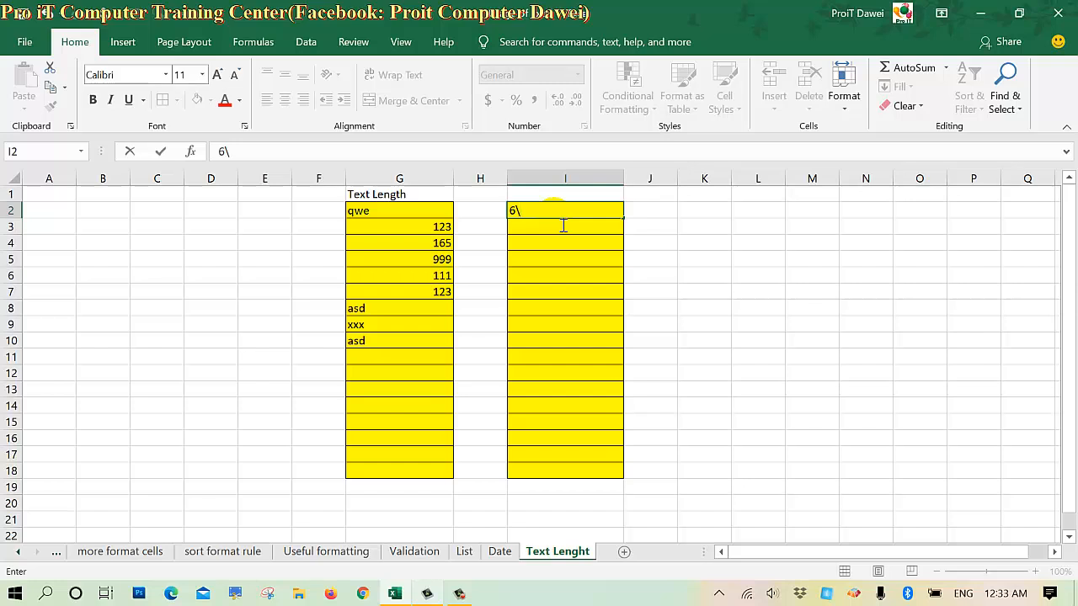
{"action": "type", "text": "HWN("}
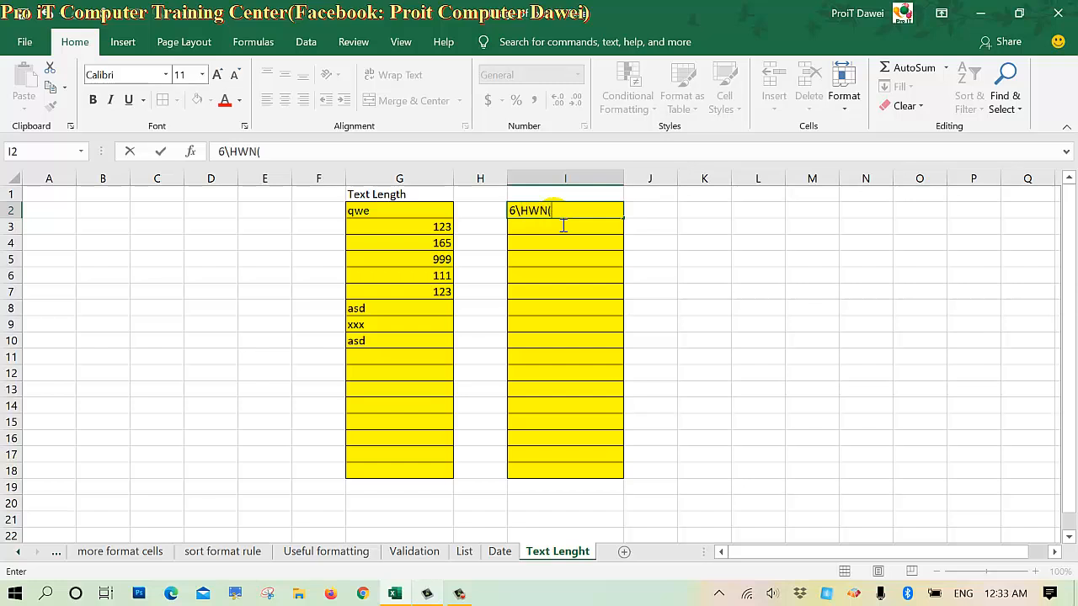
{"action": "type", "text": "N)"}
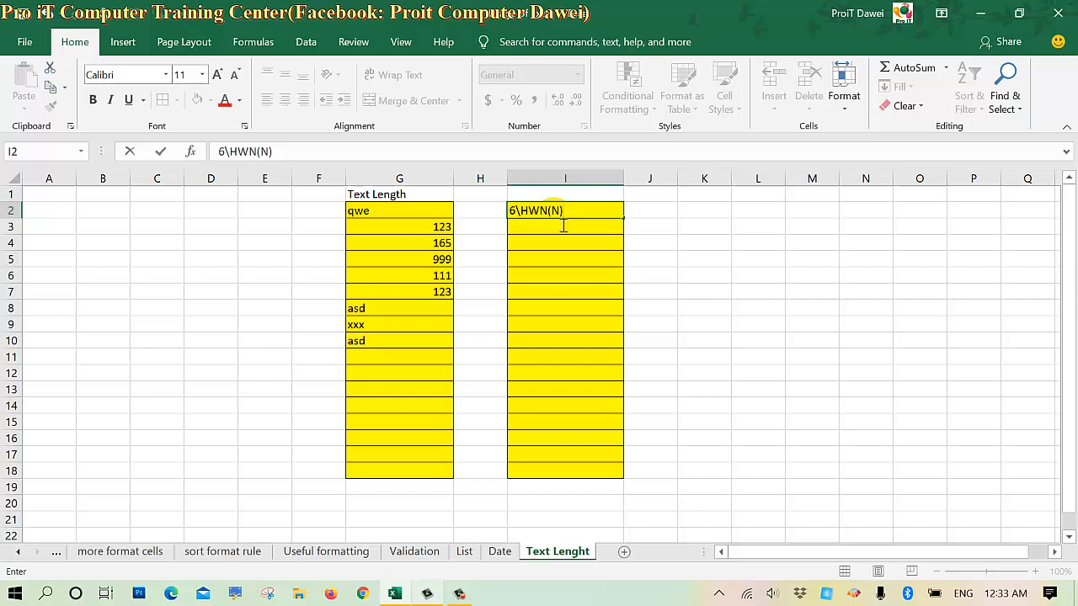
{"action": "type", "text": "111111"}
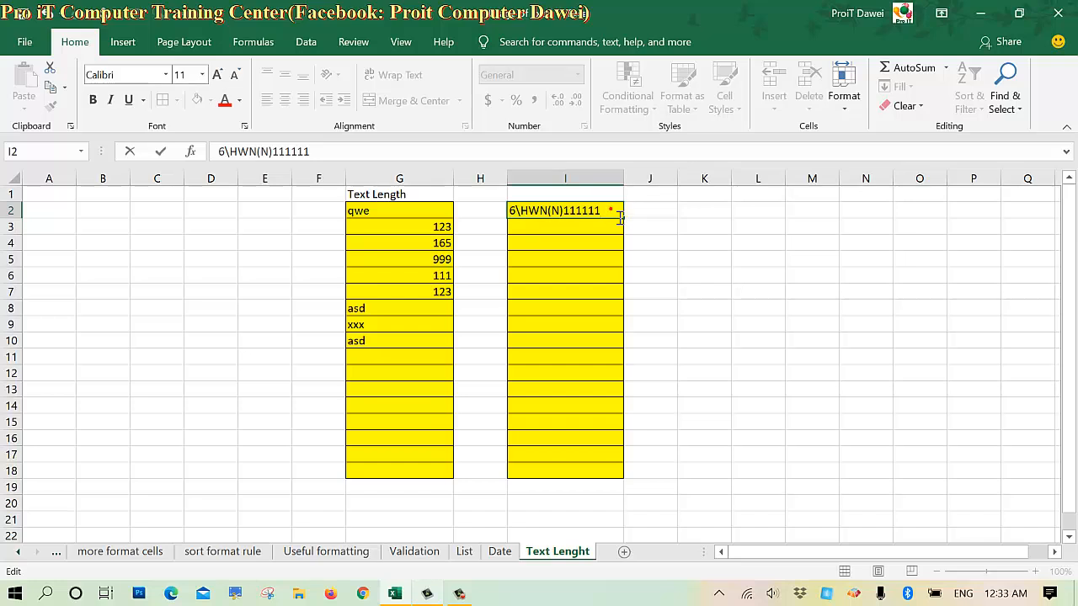
Type the code 6\TYK(N)222222 into I5.
{"action": "left_click", "coordinate": [565, 260]}
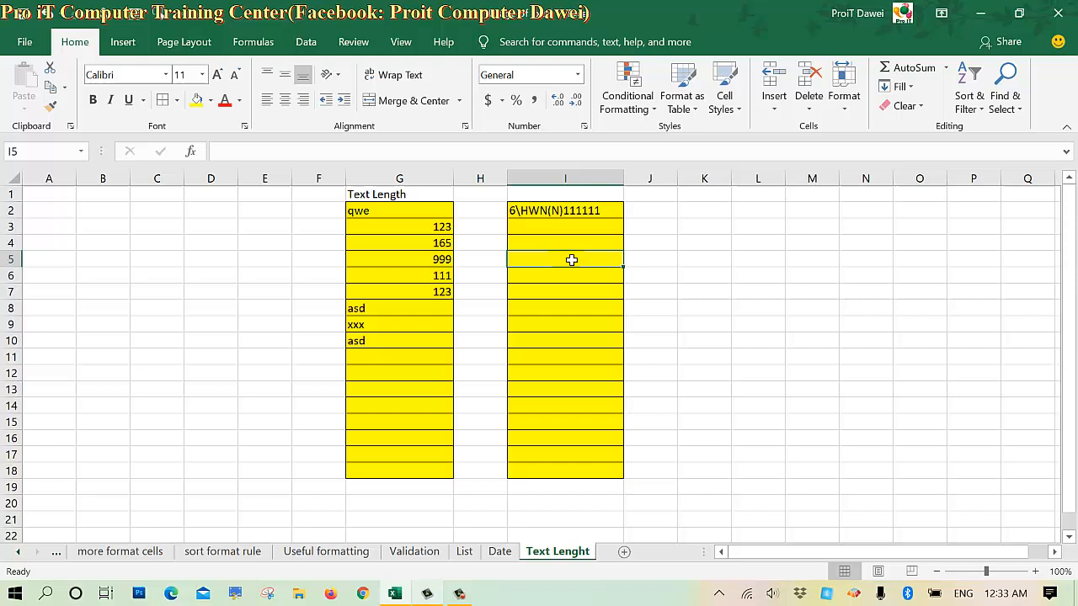
{"action": "type", "text": "6|"}
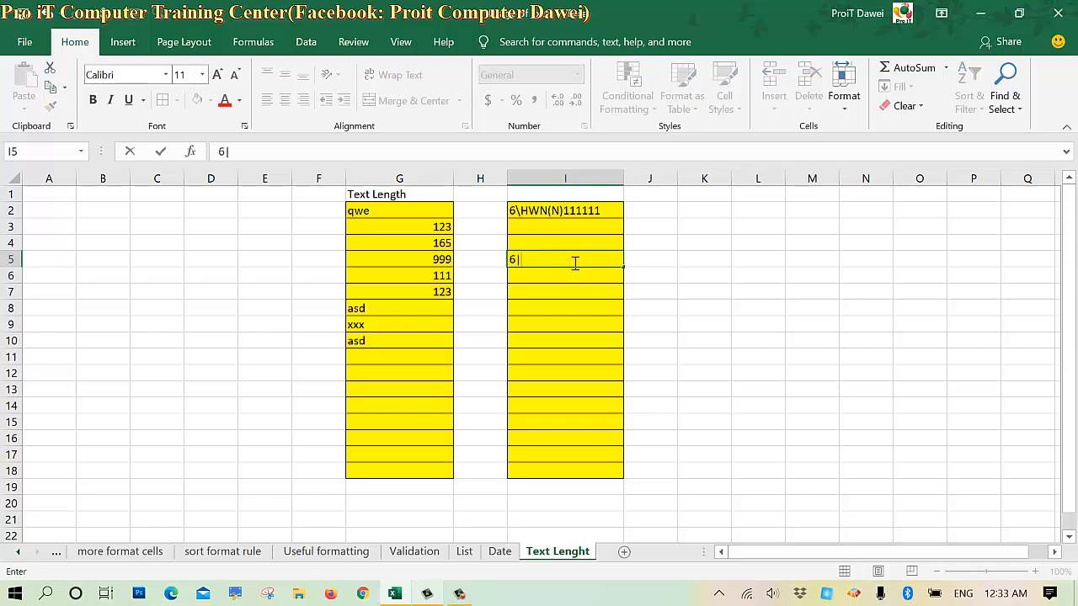
{"action": "type", "text": "\\TY"}
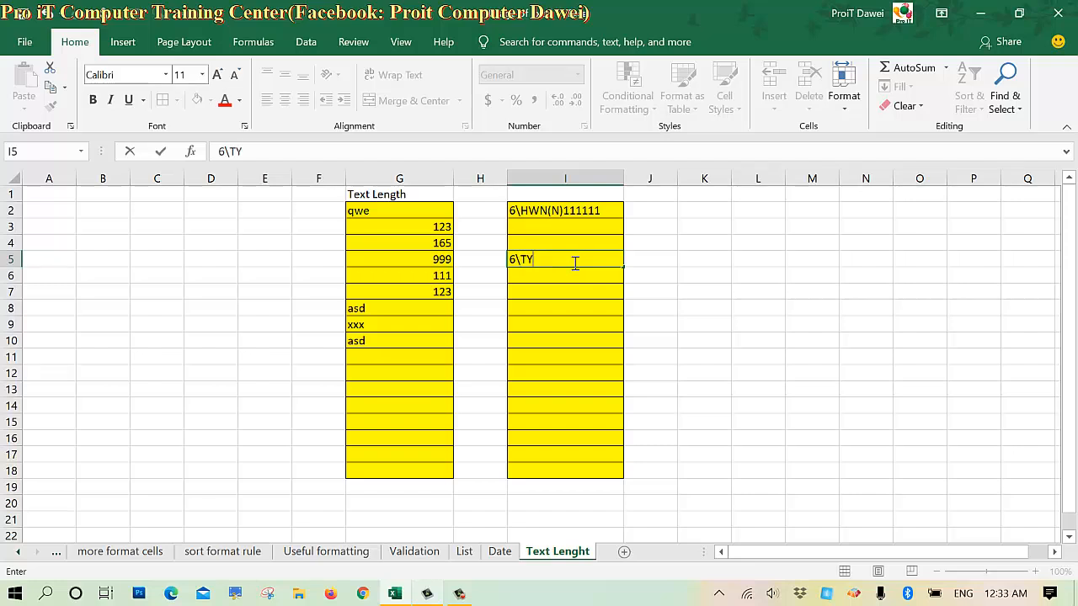
{"action": "type", "text": "K(N"}
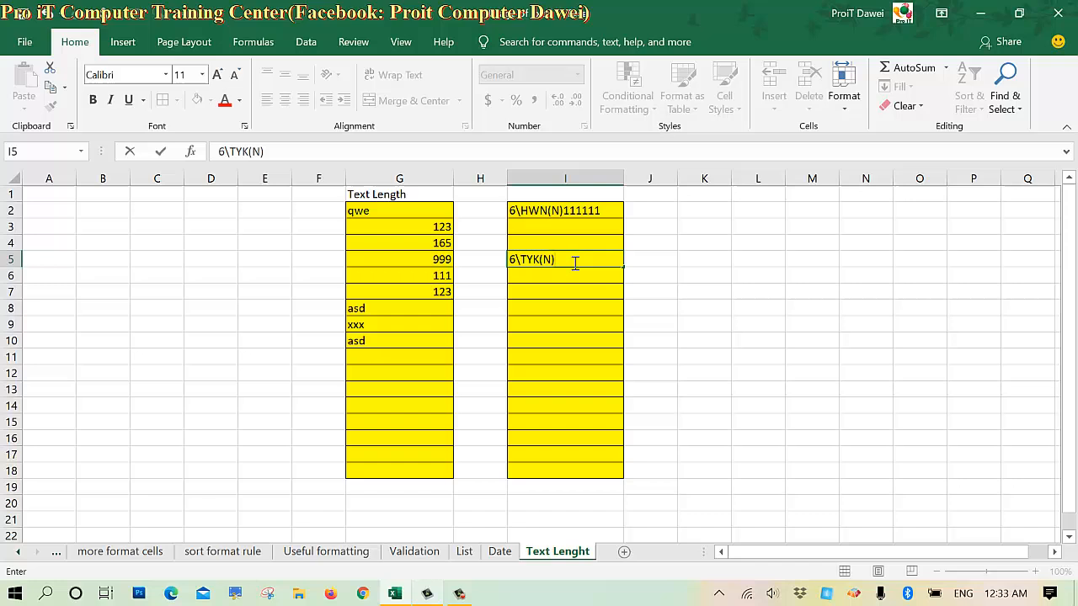
{"action": "type", "text": "222222"}
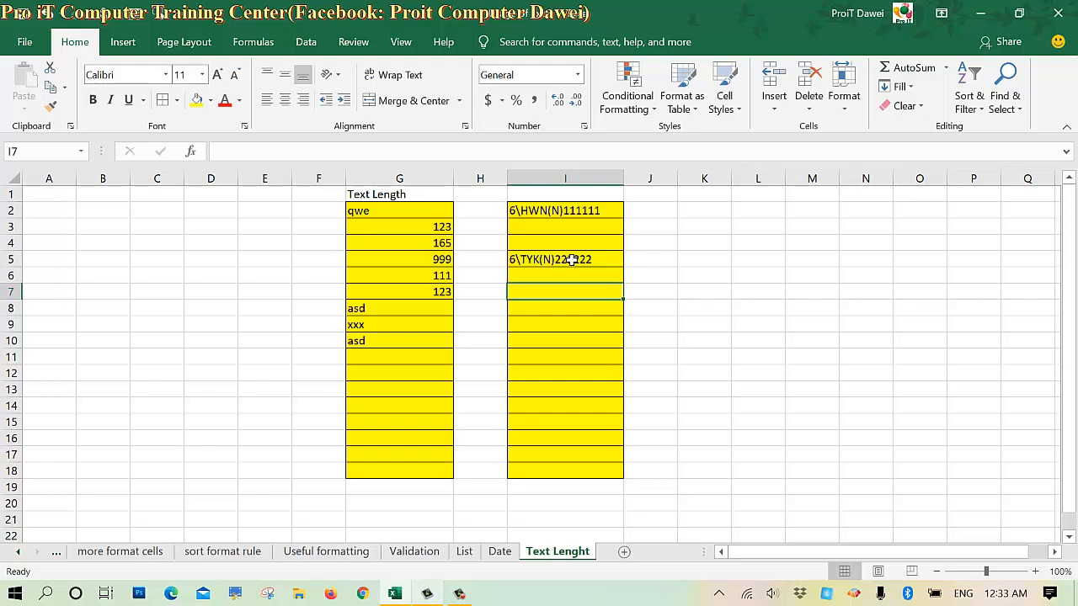
Start typing the code 6\YPN(N)09 into I7.
{"action": "type", "text": "6"}
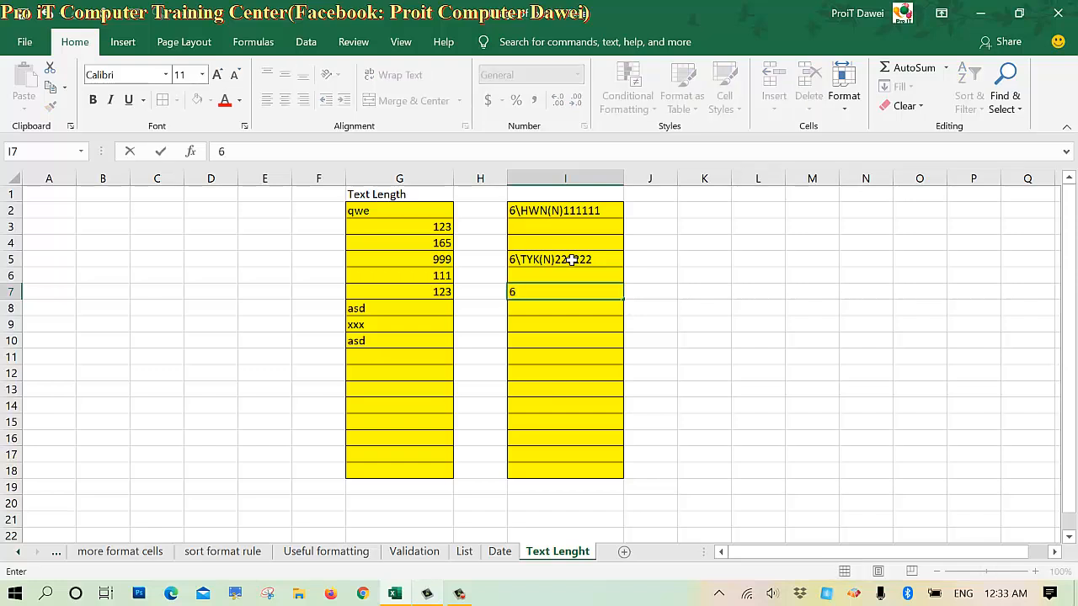
{"action": "type", "text": "\\"}
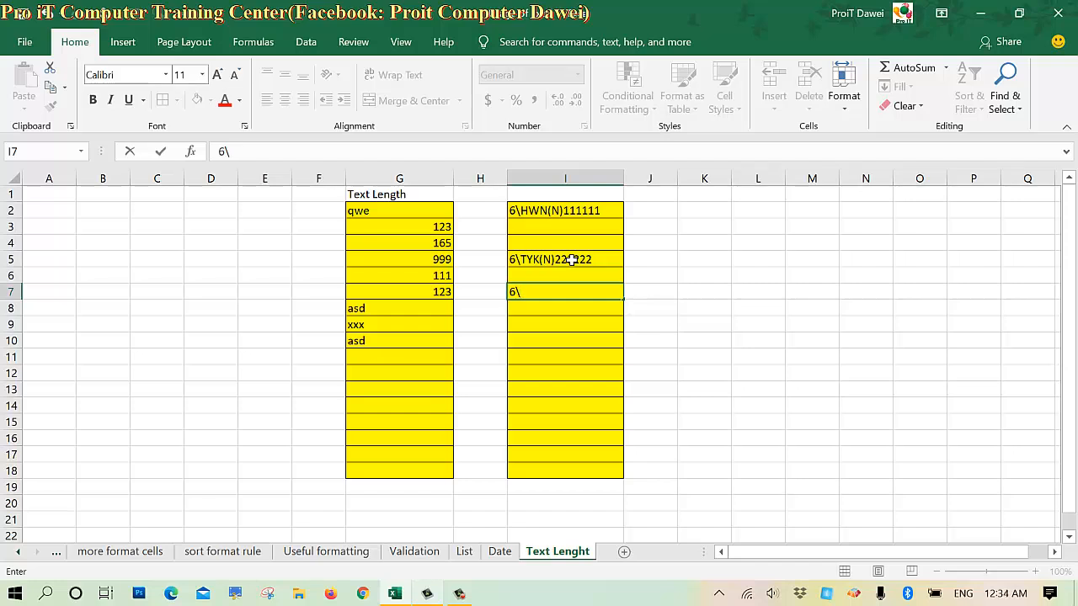
{"action": "type", "text": "Y"}
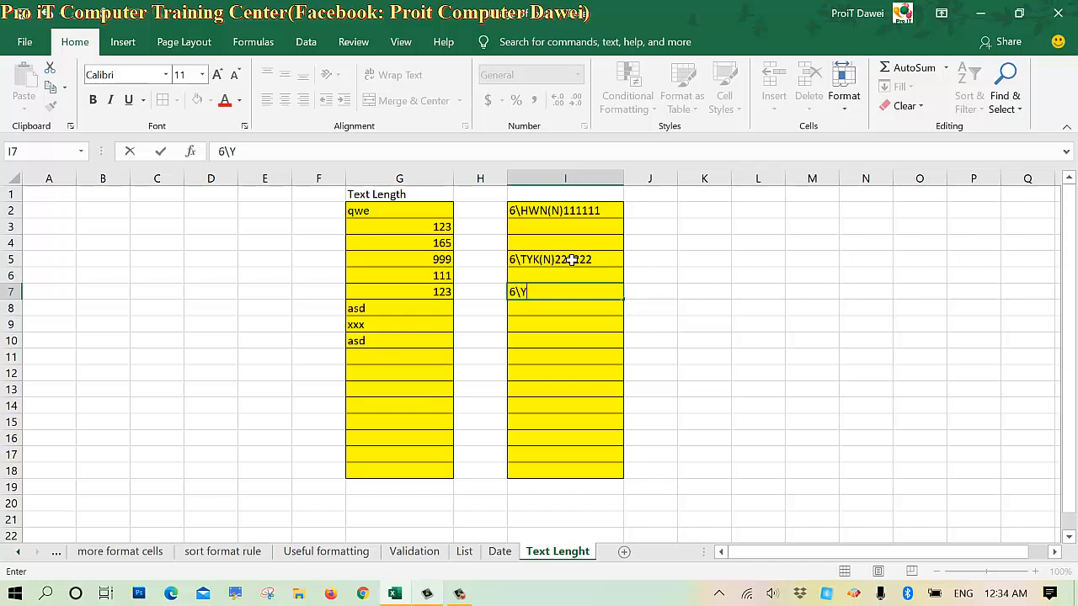
{"action": "type", "text": "PN("}
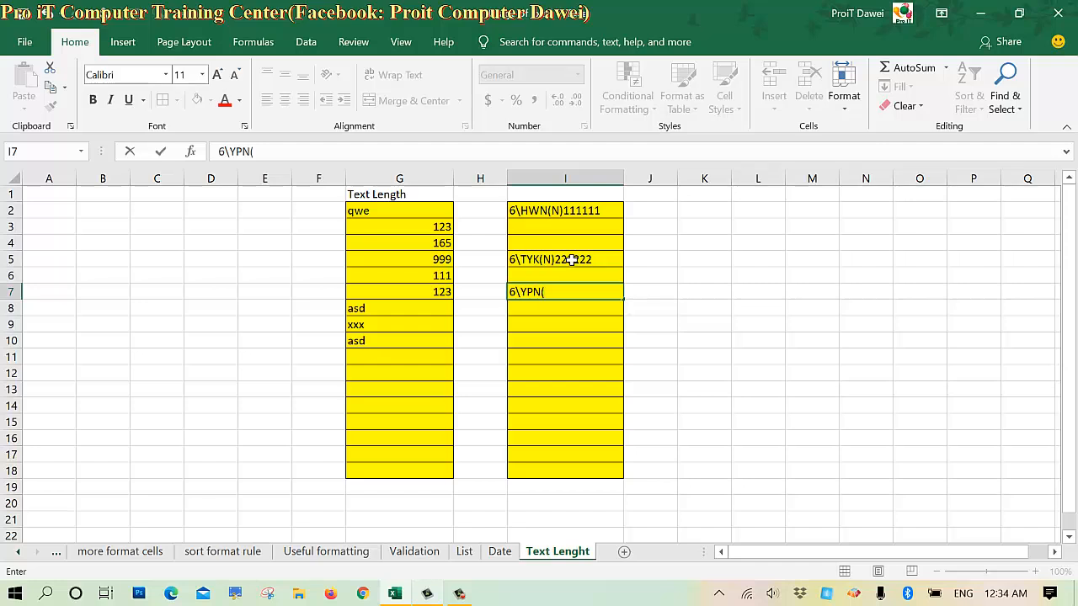
{"action": "type", "text": "N)"}
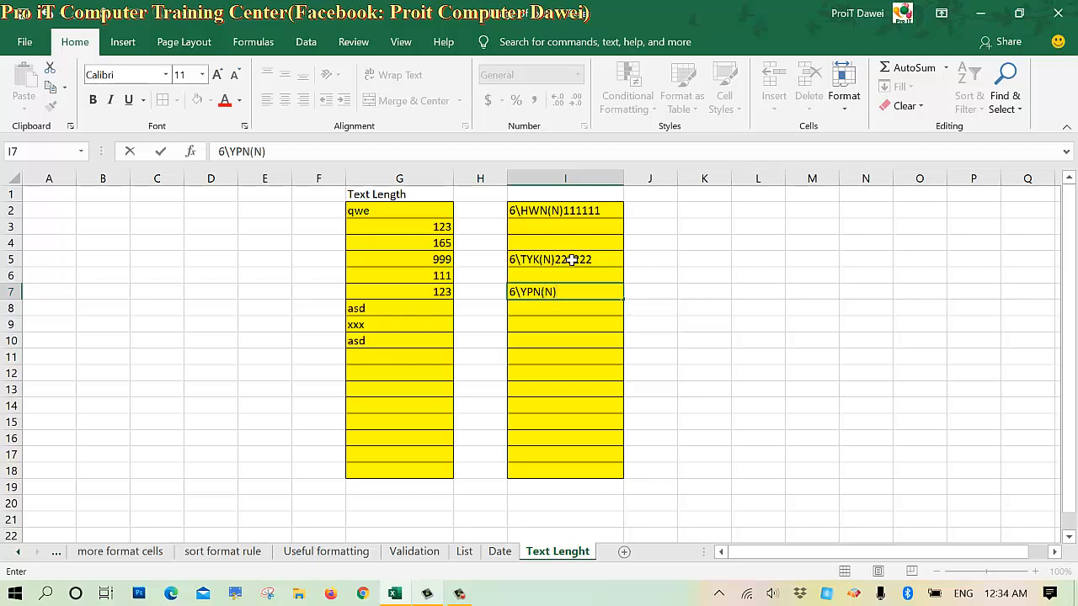
{"action": "type", "text": "09"}
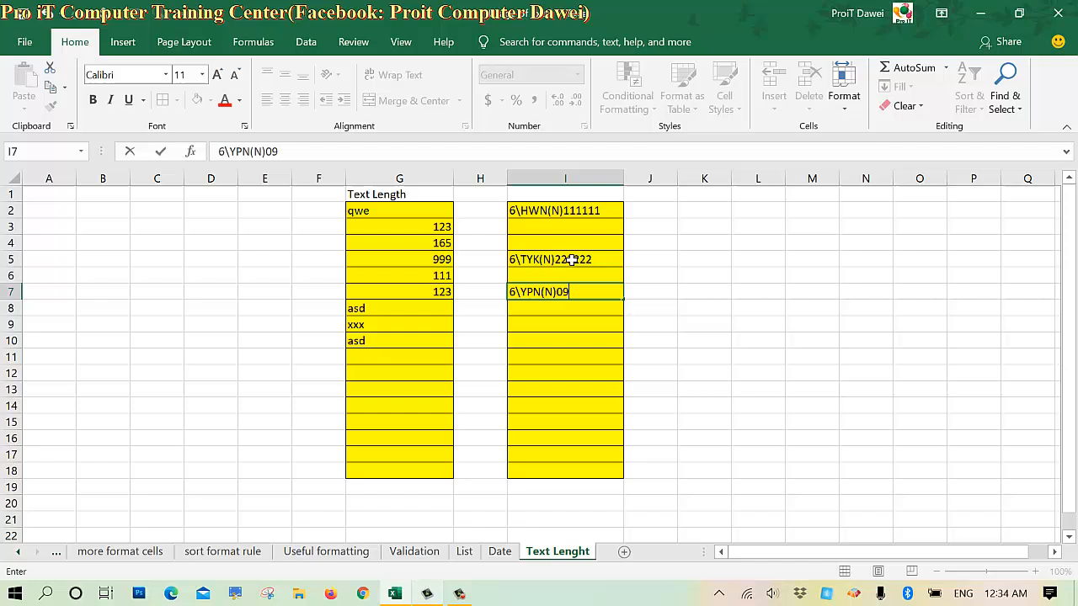